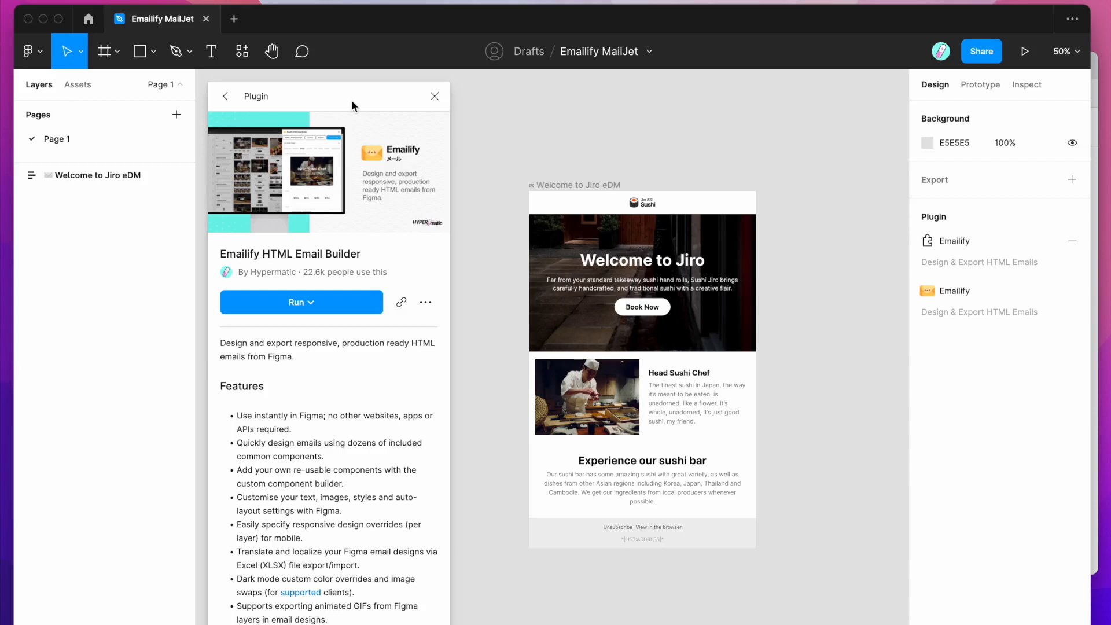
mouse_move(396, 113)
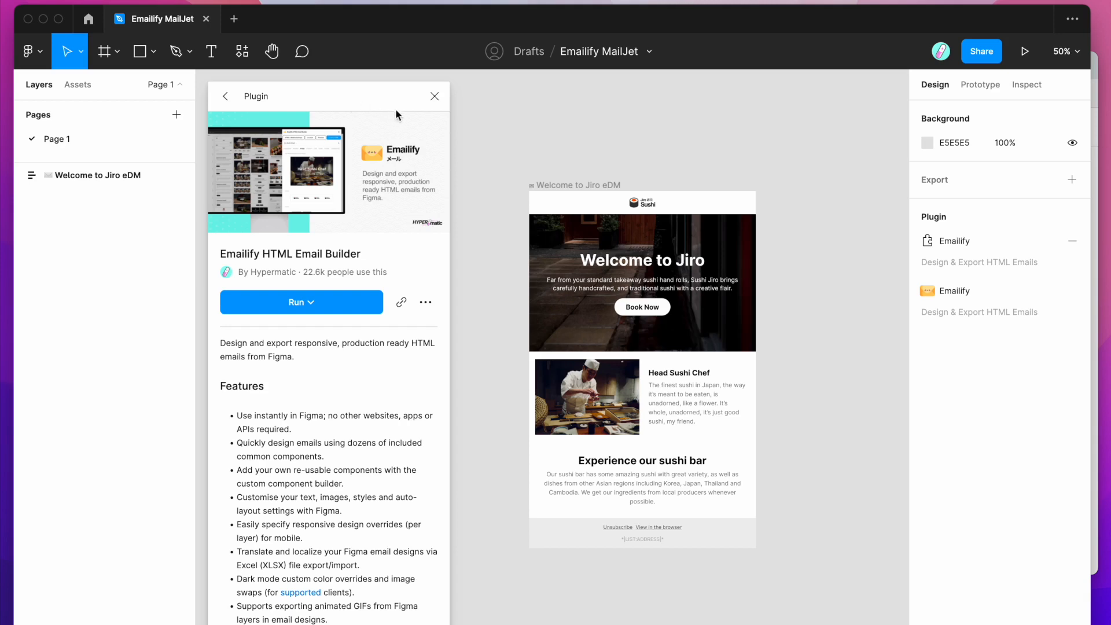
- Browse the Resources panel to the Emailify plugin page and view its extra options
click(642, 282)
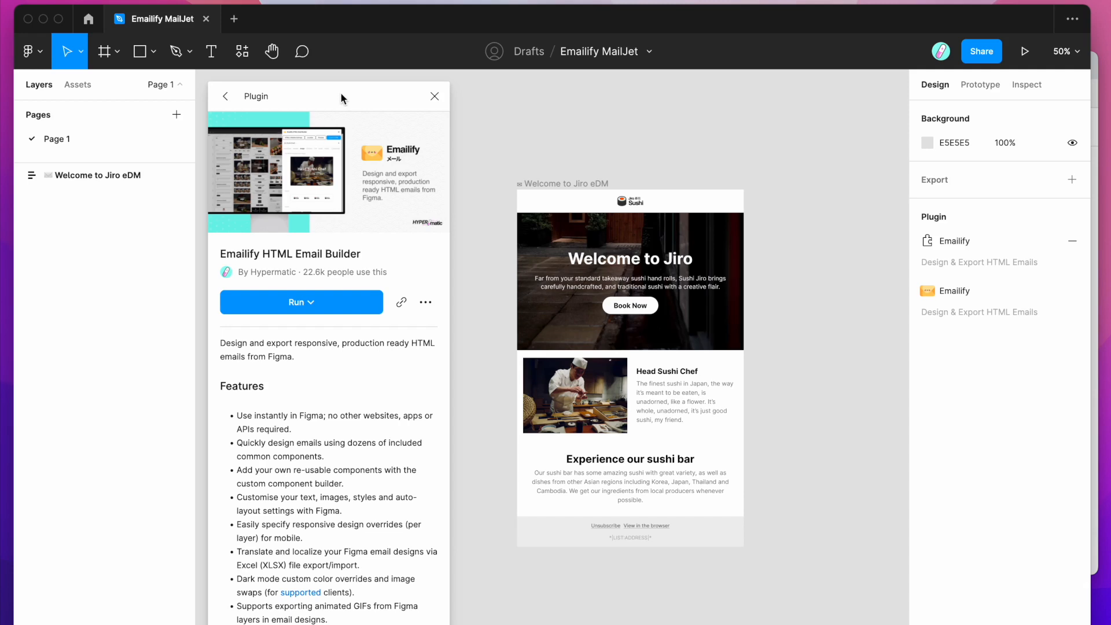
mouse_move(241, 50)
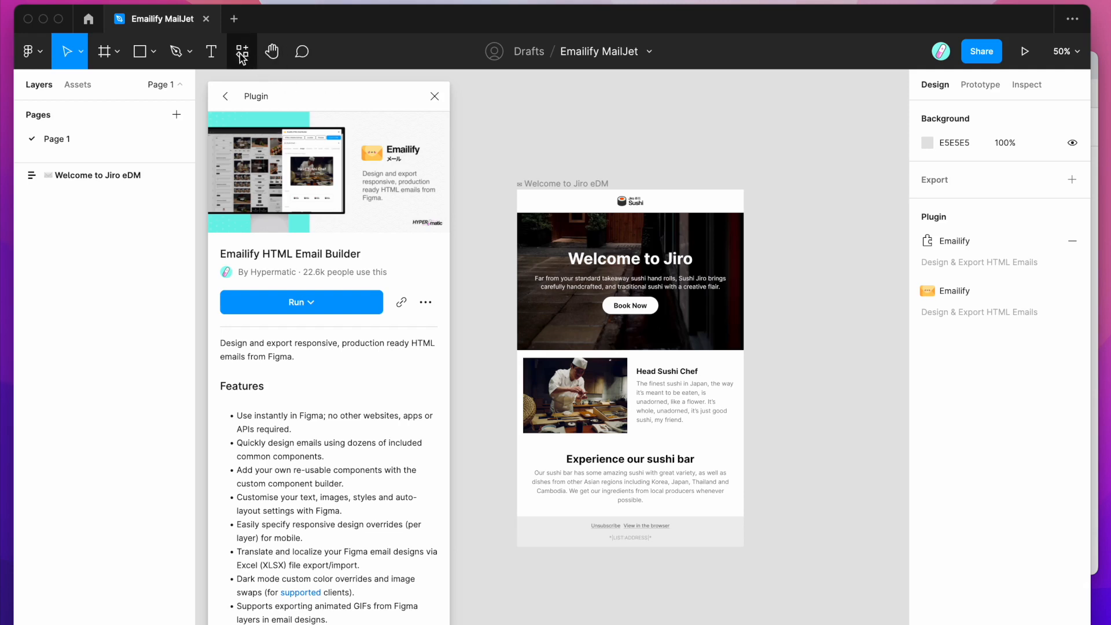
mouse_move(238, 50)
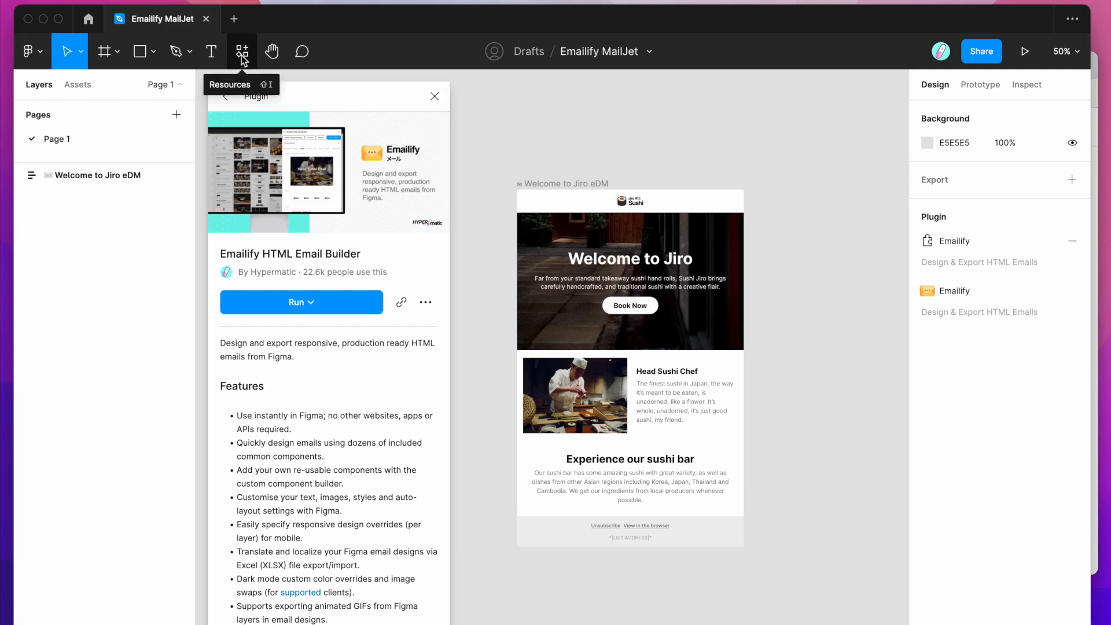
click(242, 52)
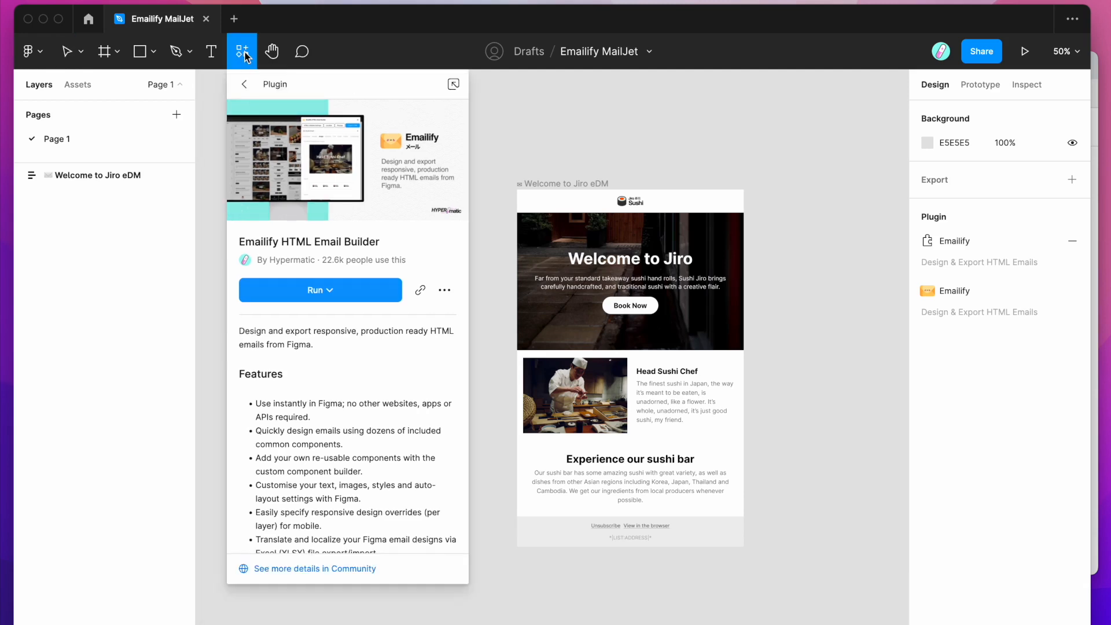
mouse_move(246, 68)
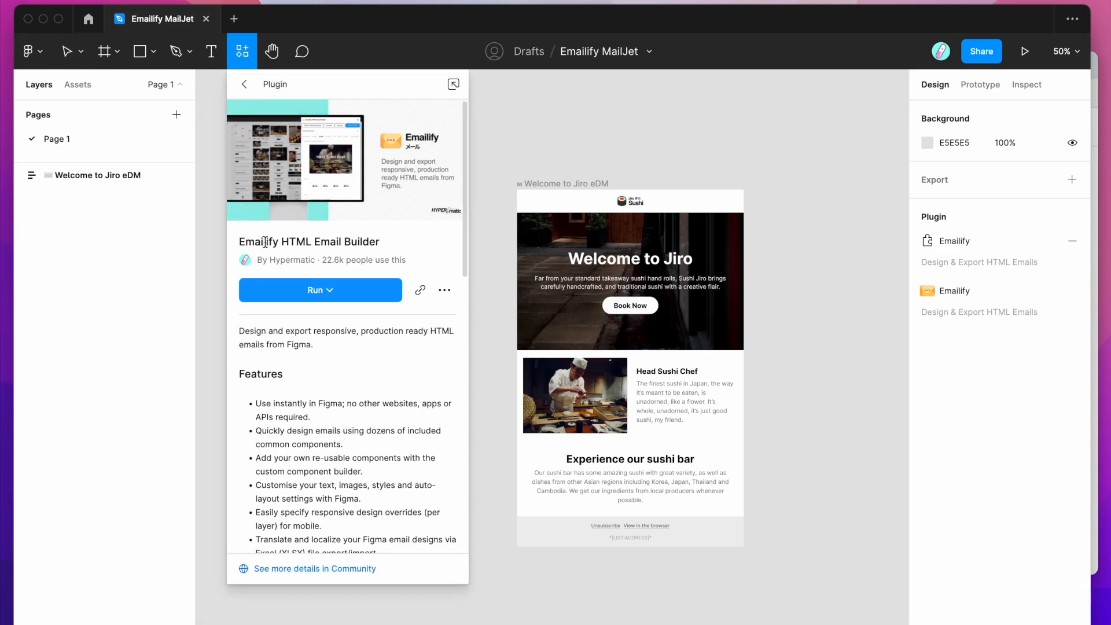
mouse_move(281, 219)
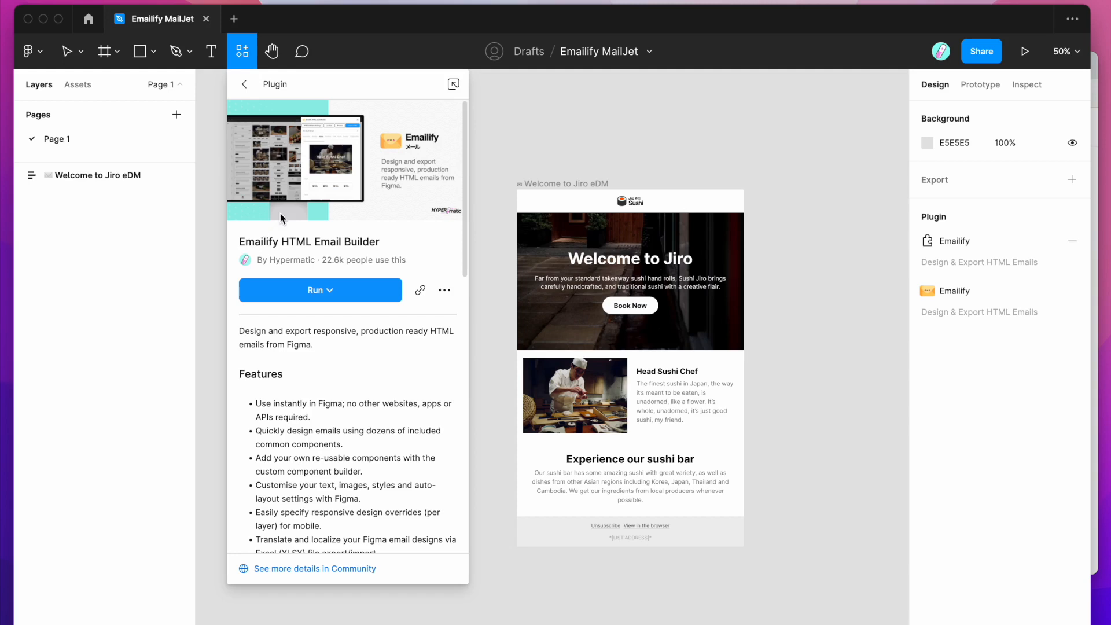
mouse_move(308, 236)
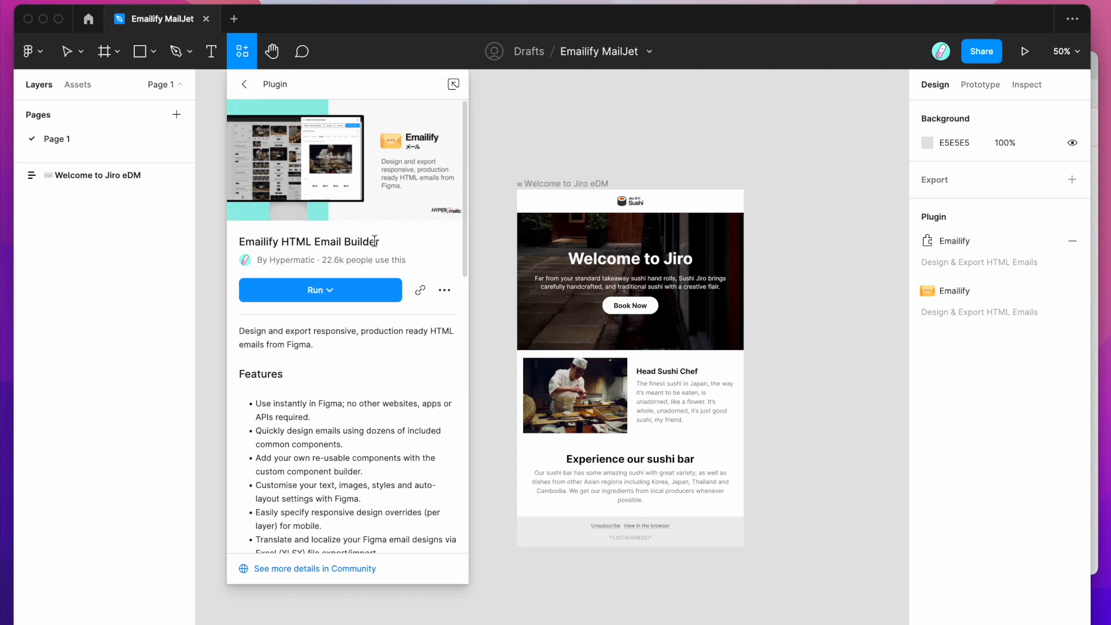
mouse_move(444, 291)
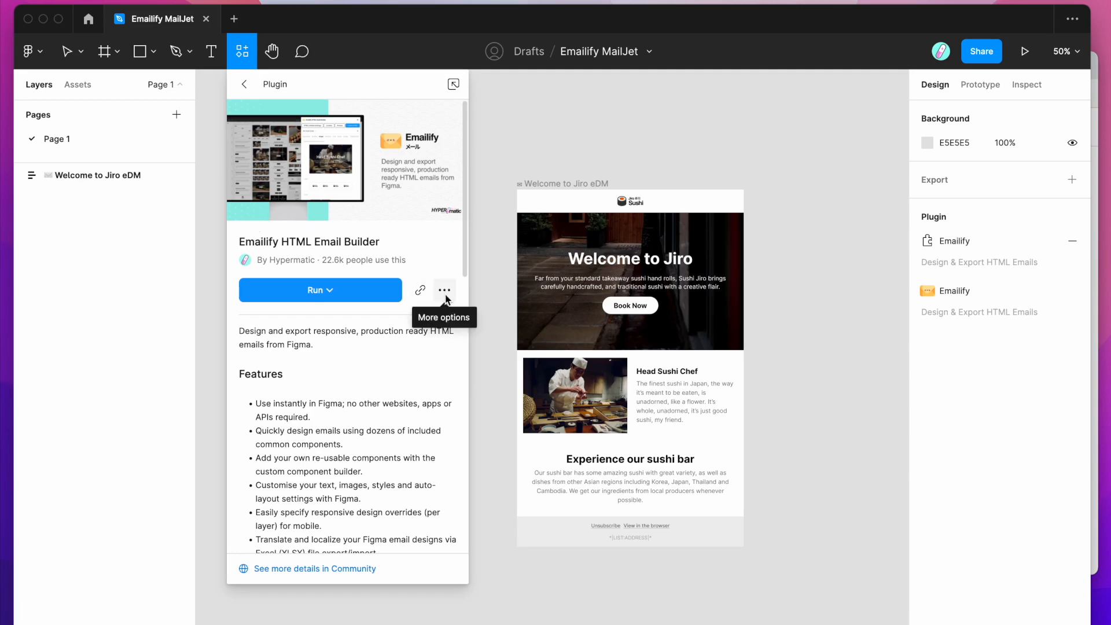
mouse_move(444, 297)
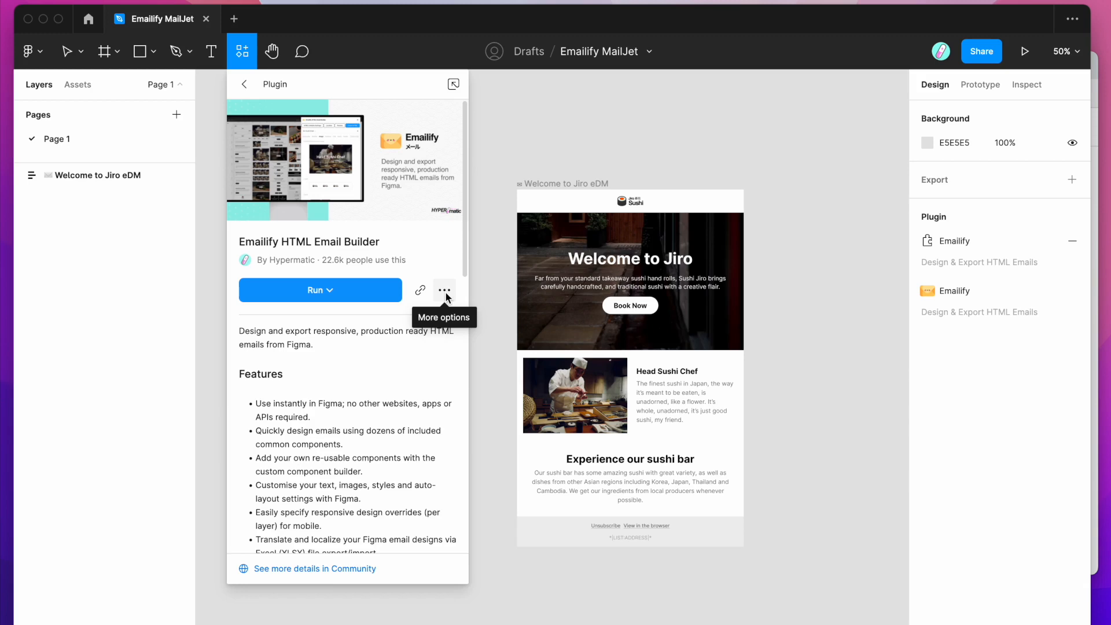
click(444, 289)
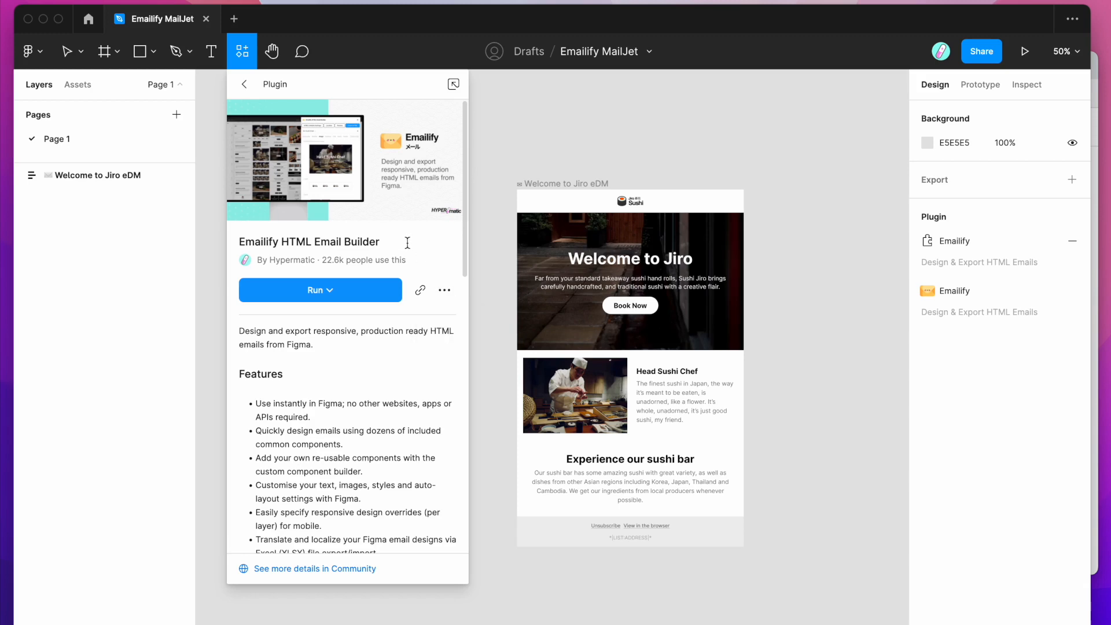
mouse_move(354, 294)
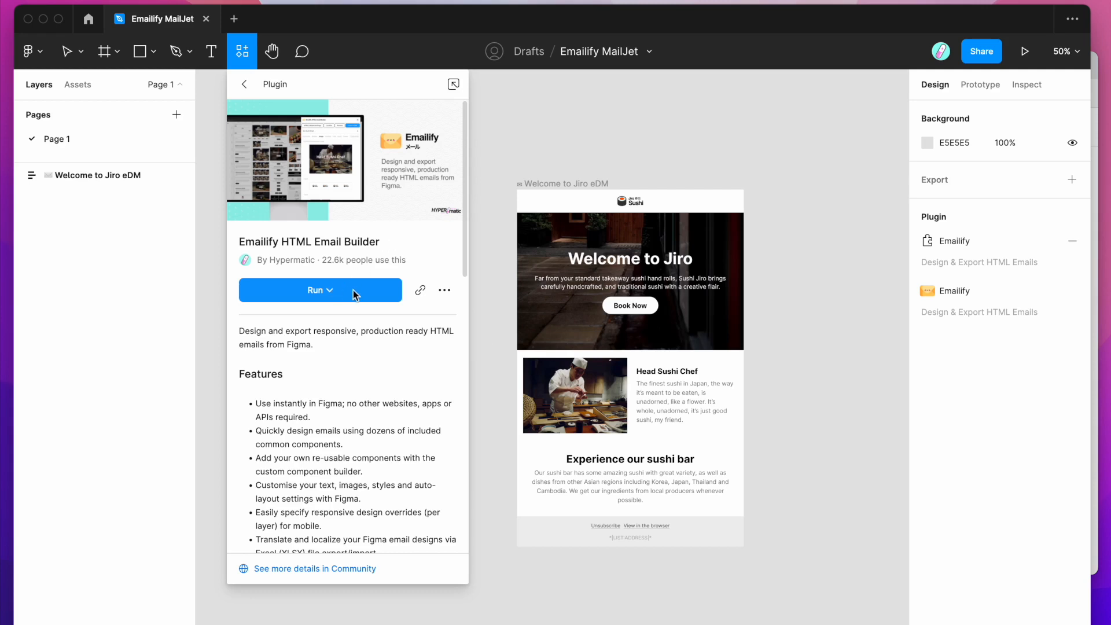
mouse_move(619, 247)
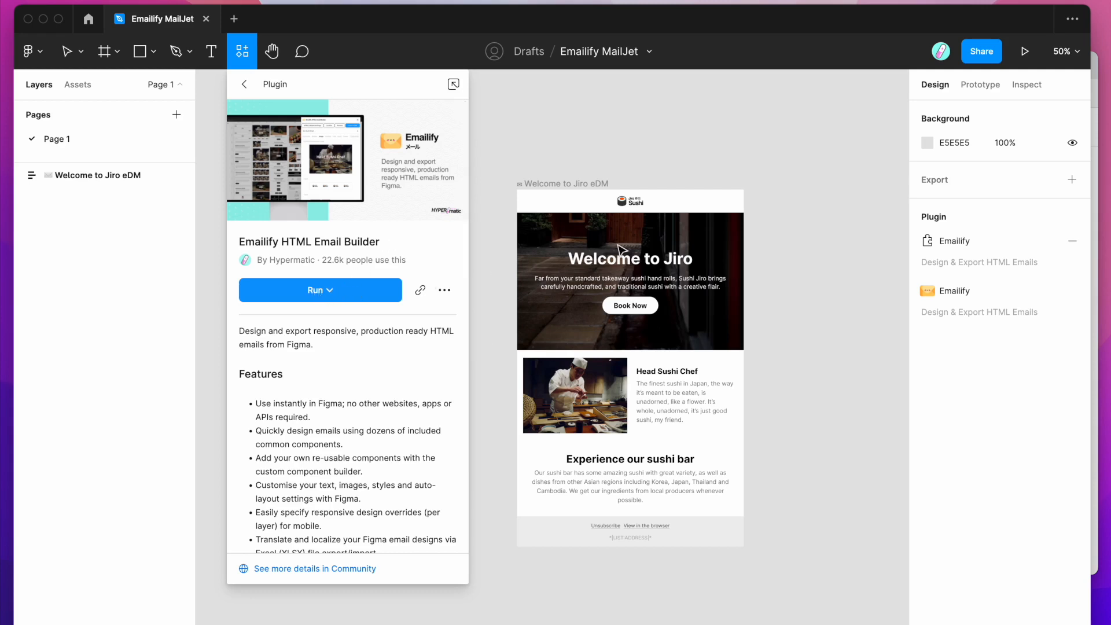
mouse_move(793, 158)
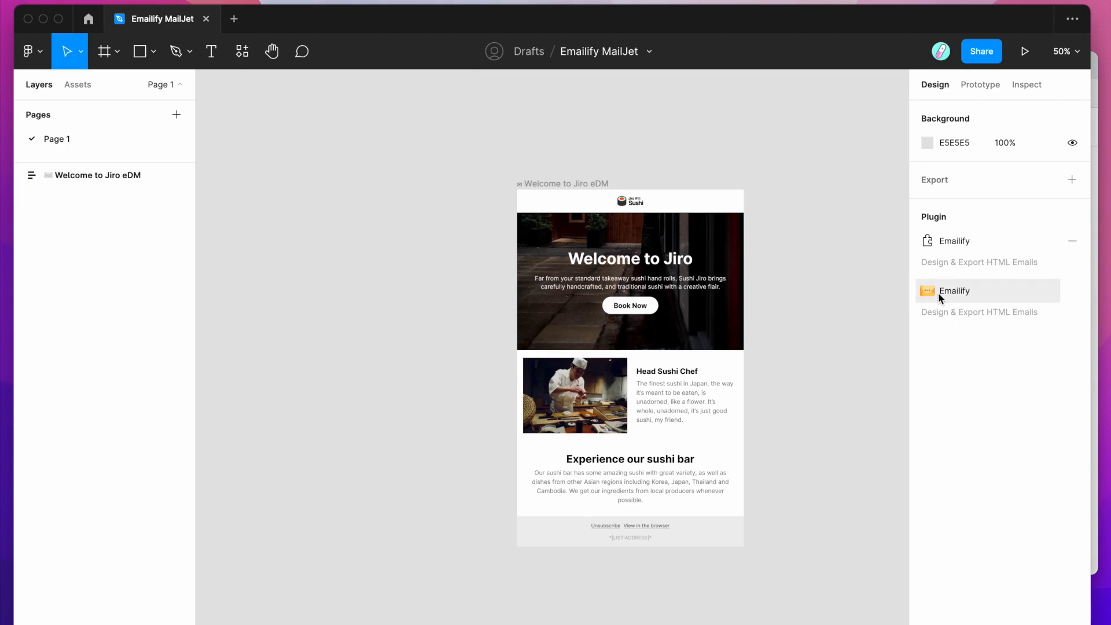
mouse_move(953, 295)
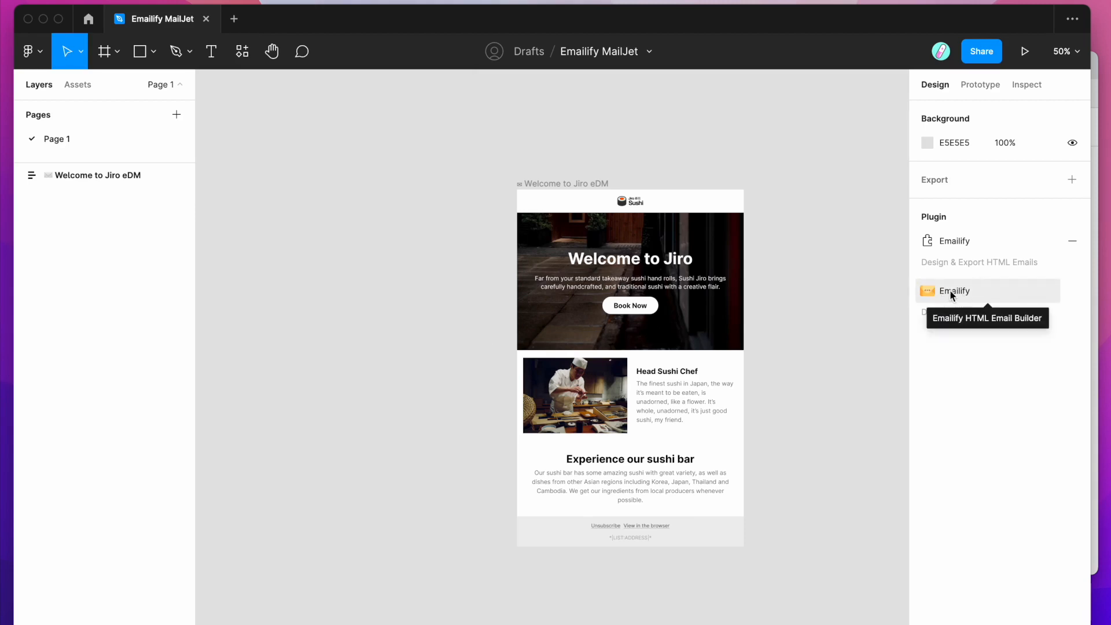
- Run Emailify on the Welcome to Jiro eDM frame and show its Content blocks for the Image Text Split row
click(953, 291)
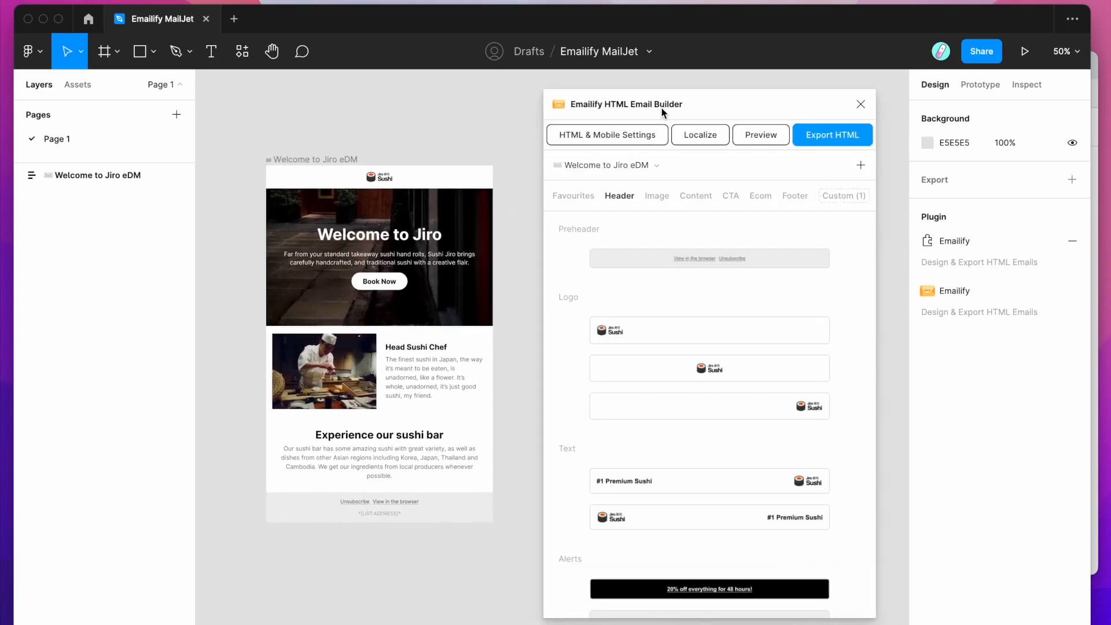
mouse_move(487, 135)
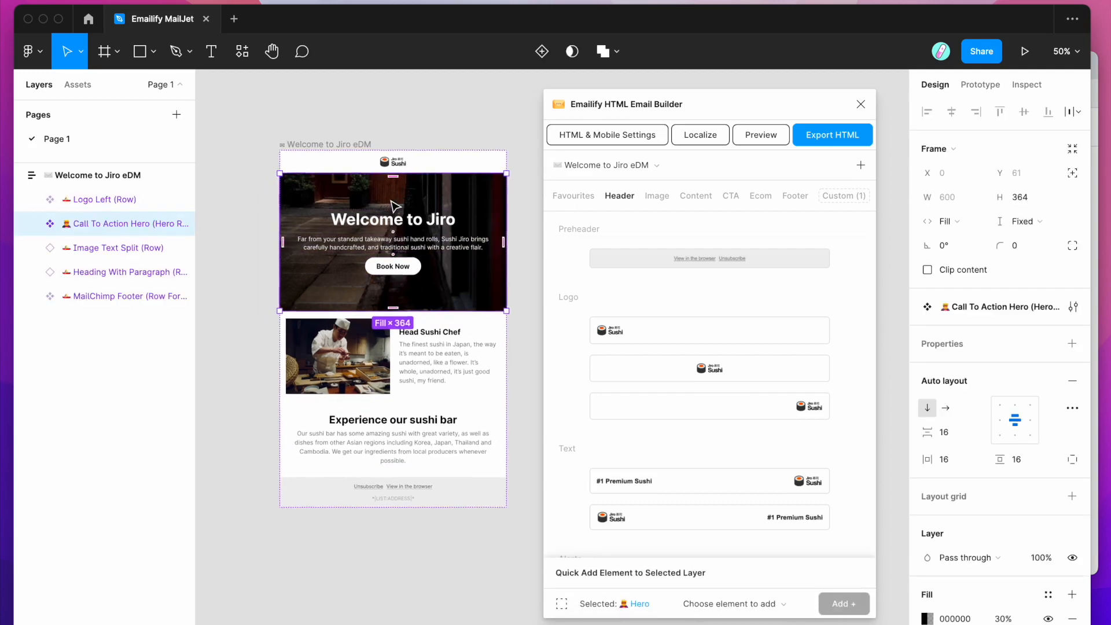
click(118, 247)
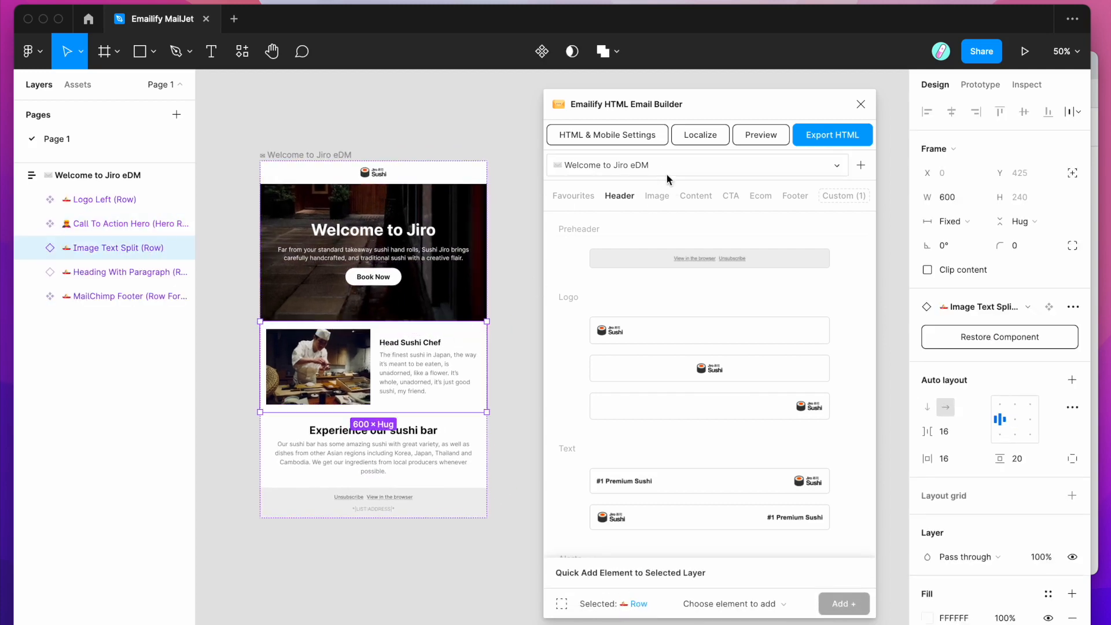
click(695, 195)
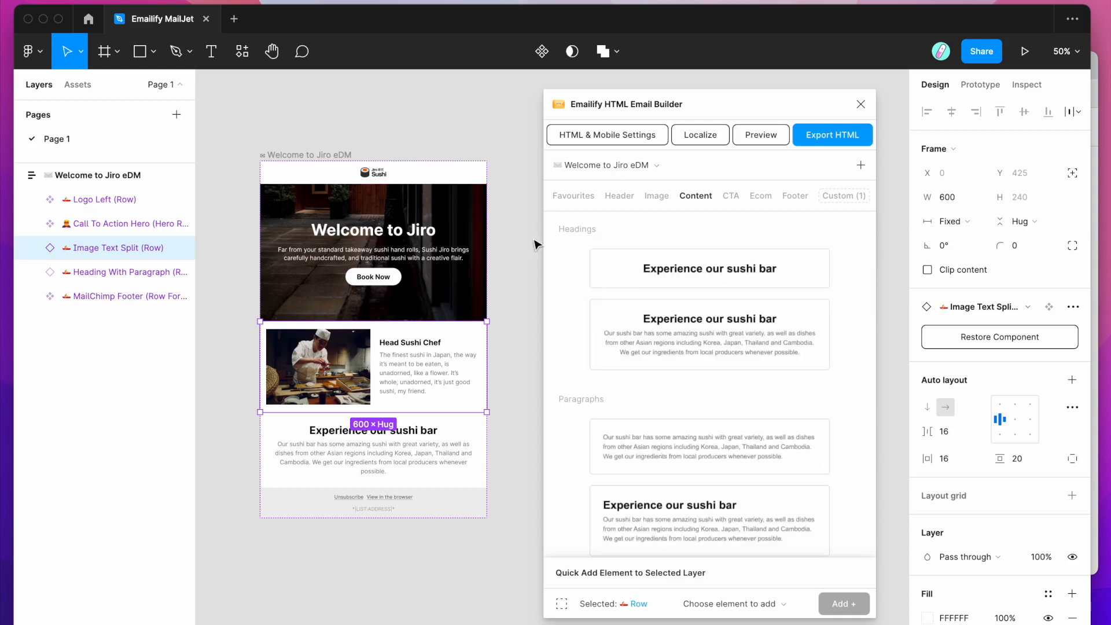
mouse_move(571, 298)
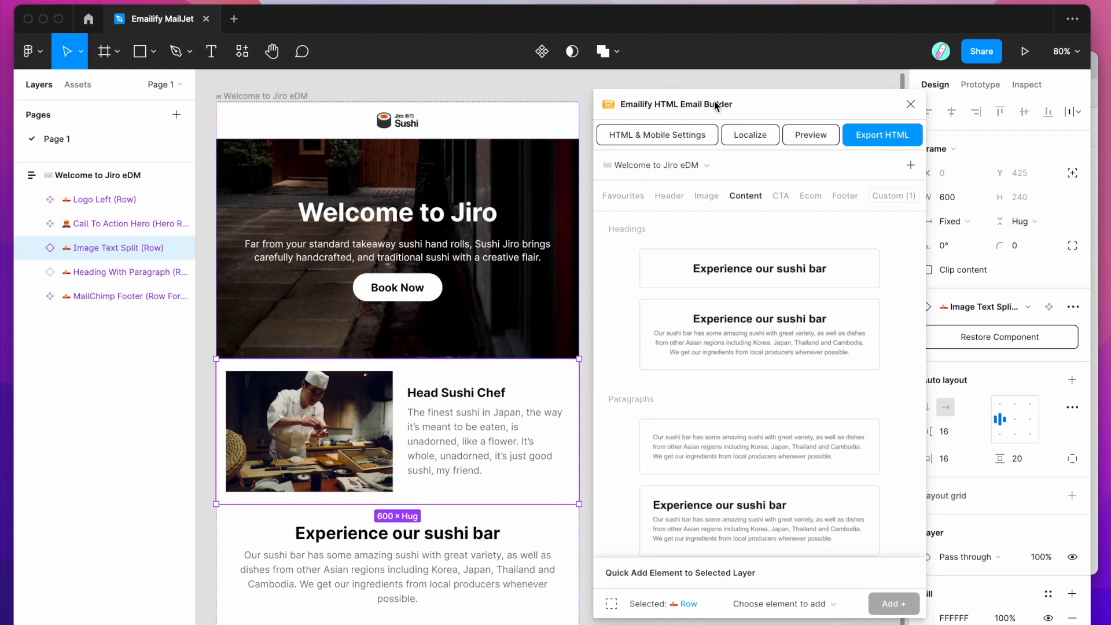
mouse_move(810, 153)
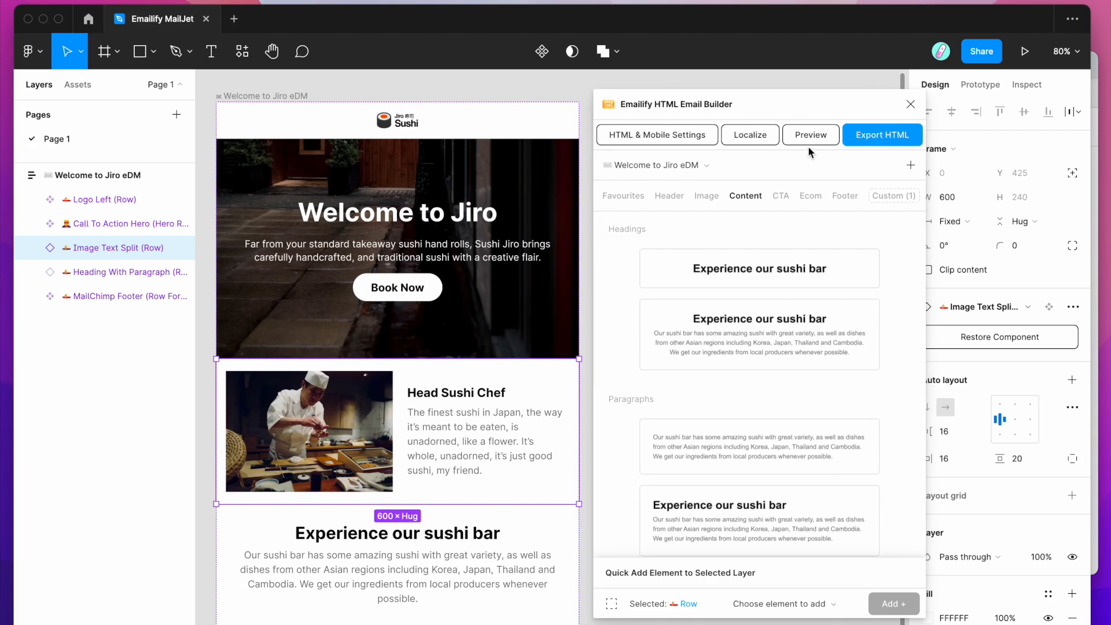
- Generate the Emailify preview and switch it from iPhone 12 to Desktop width, scrolling through the email
click(810, 134)
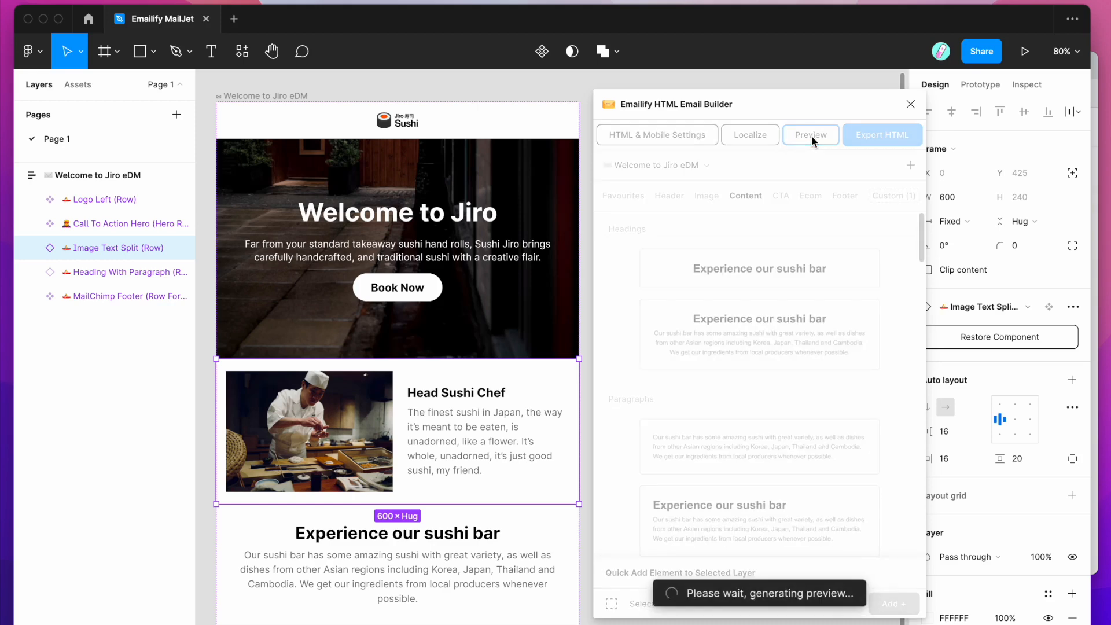
click(810, 134)
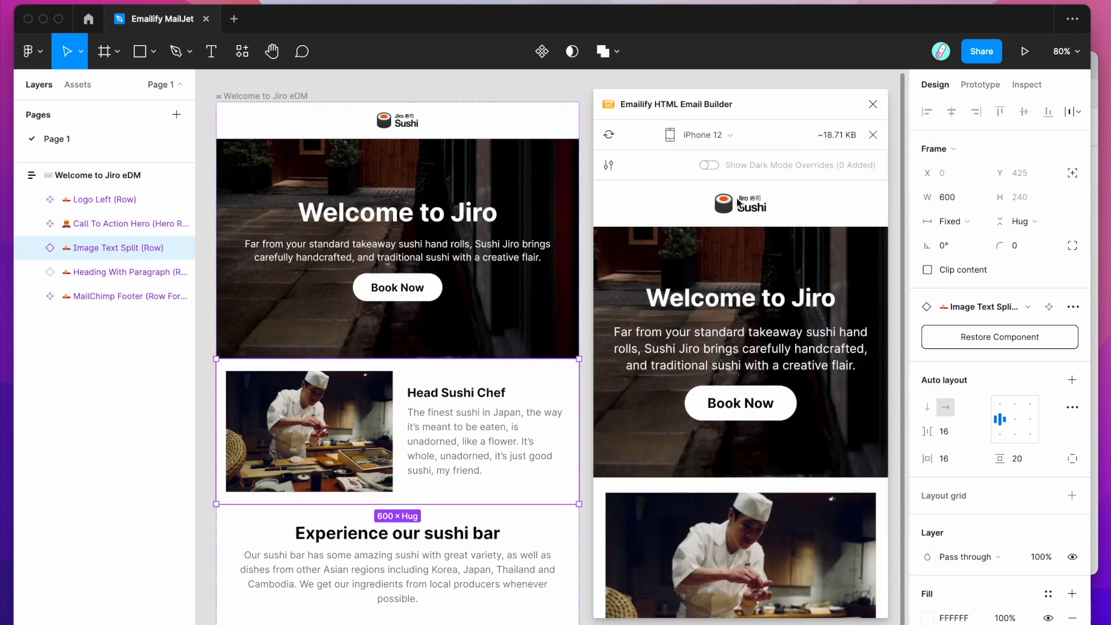
mouse_move(790, 344)
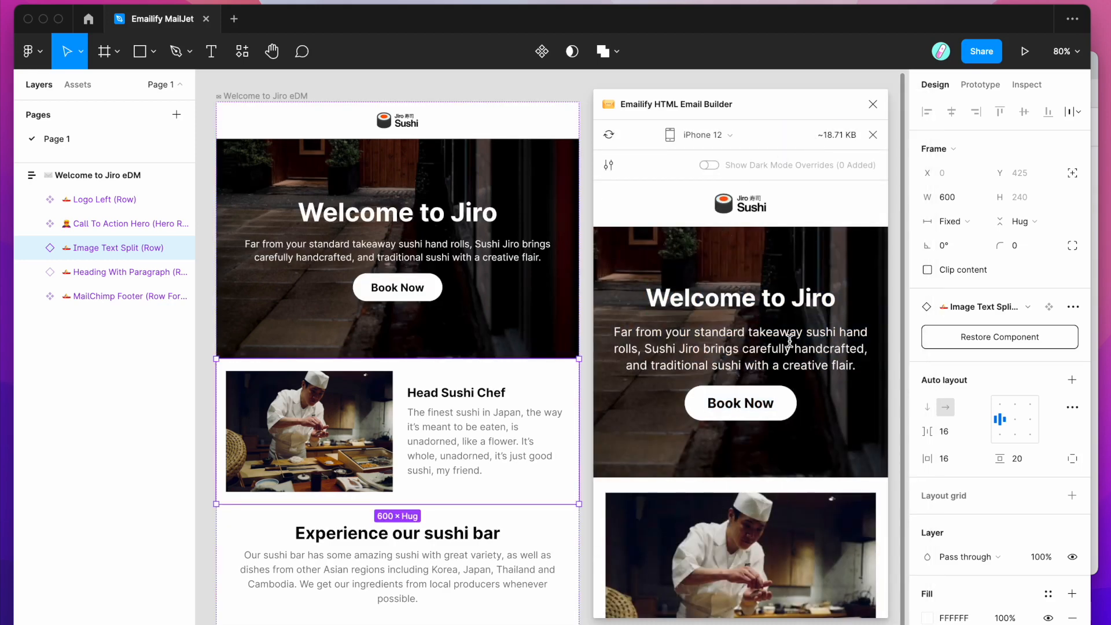
click(709, 134)
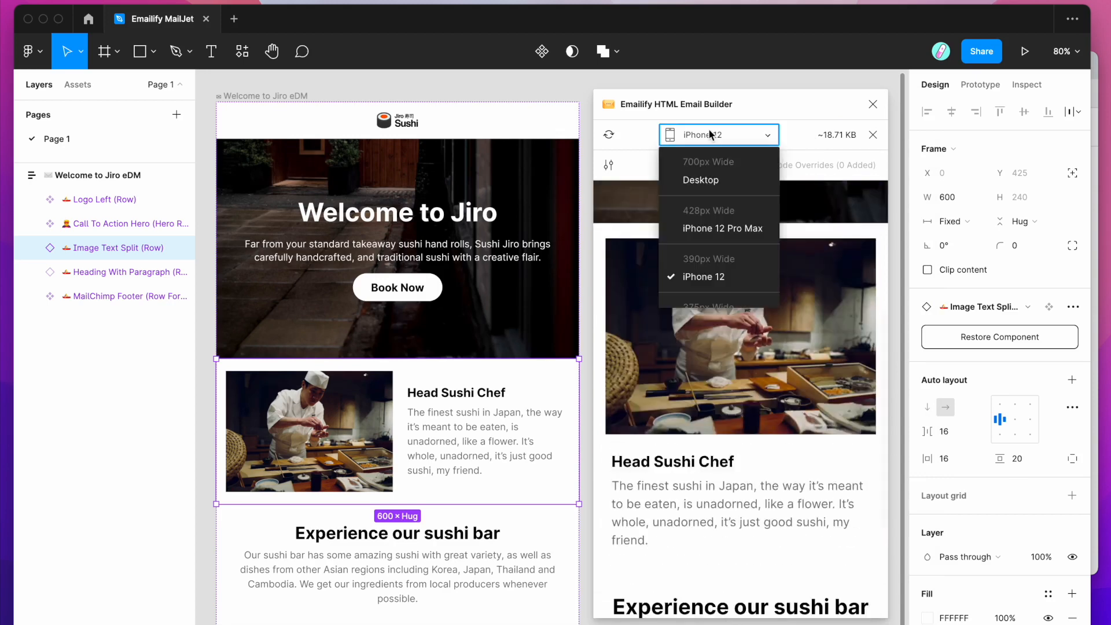
click(701, 180)
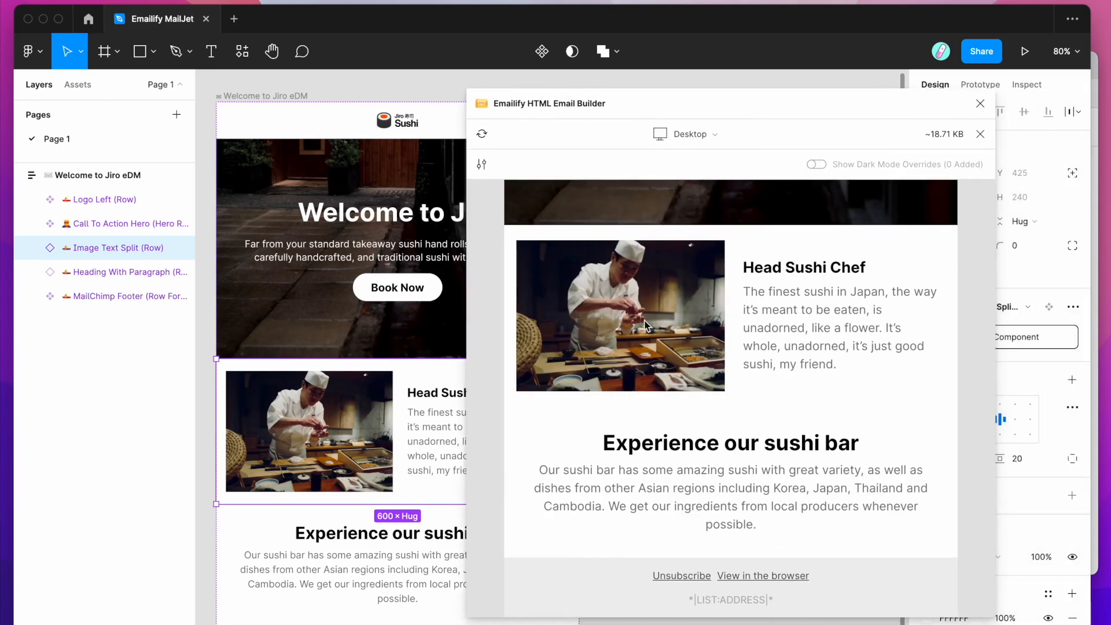
drag(603, 442, 756, 524)
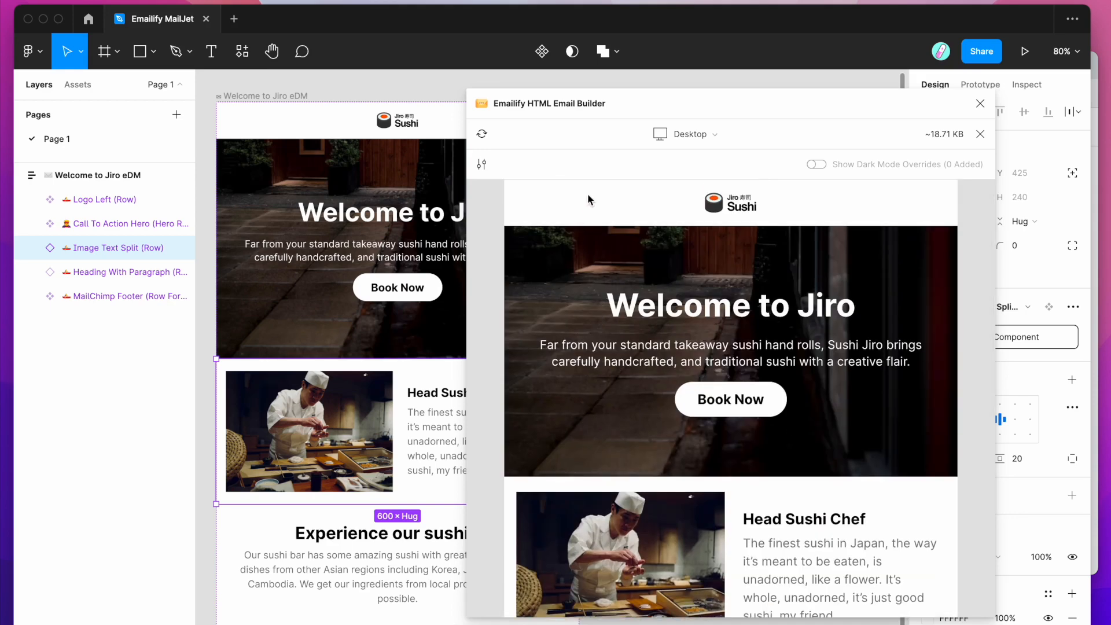
mouse_move(727, 324)
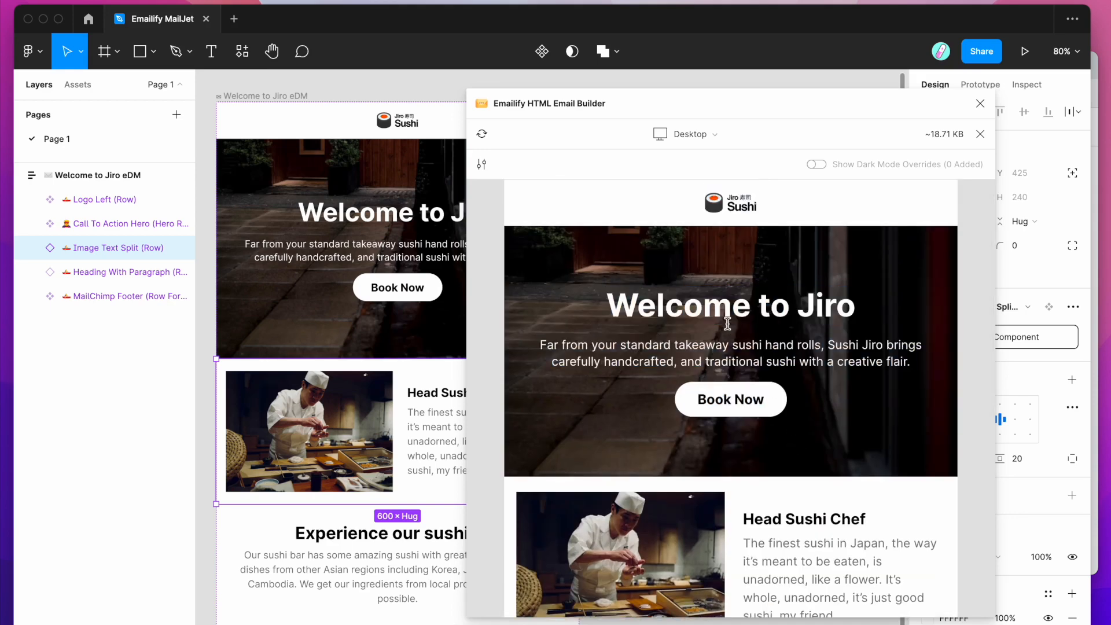
scroll(down, 3)
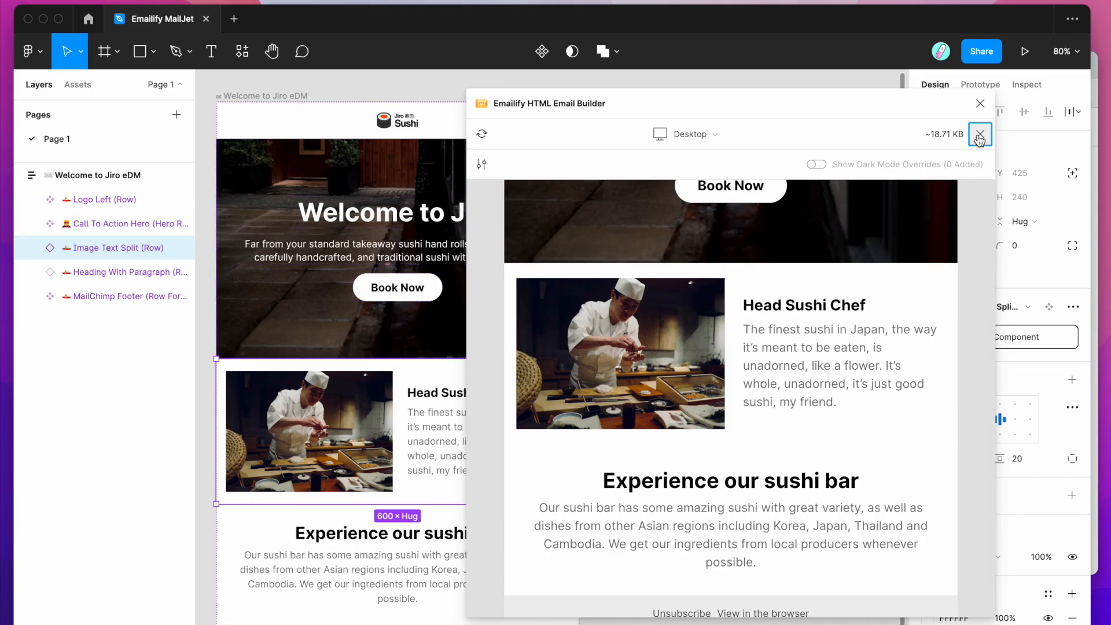
- Leave the preview for the Export HTML panel and try the plain HTML Email destination
click(979, 134)
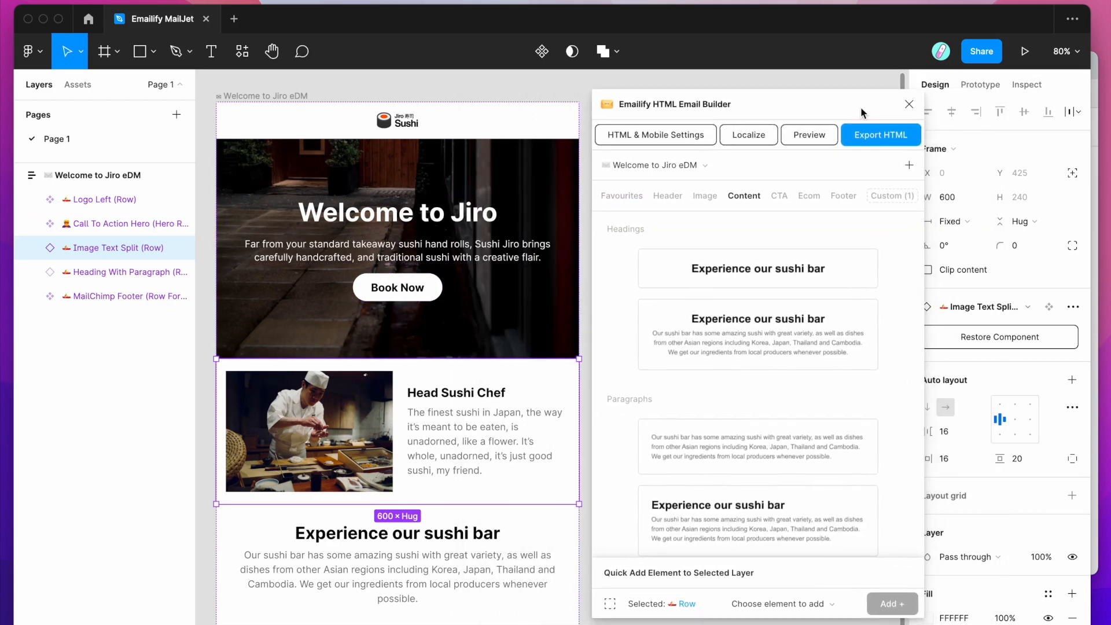
mouse_move(870, 143)
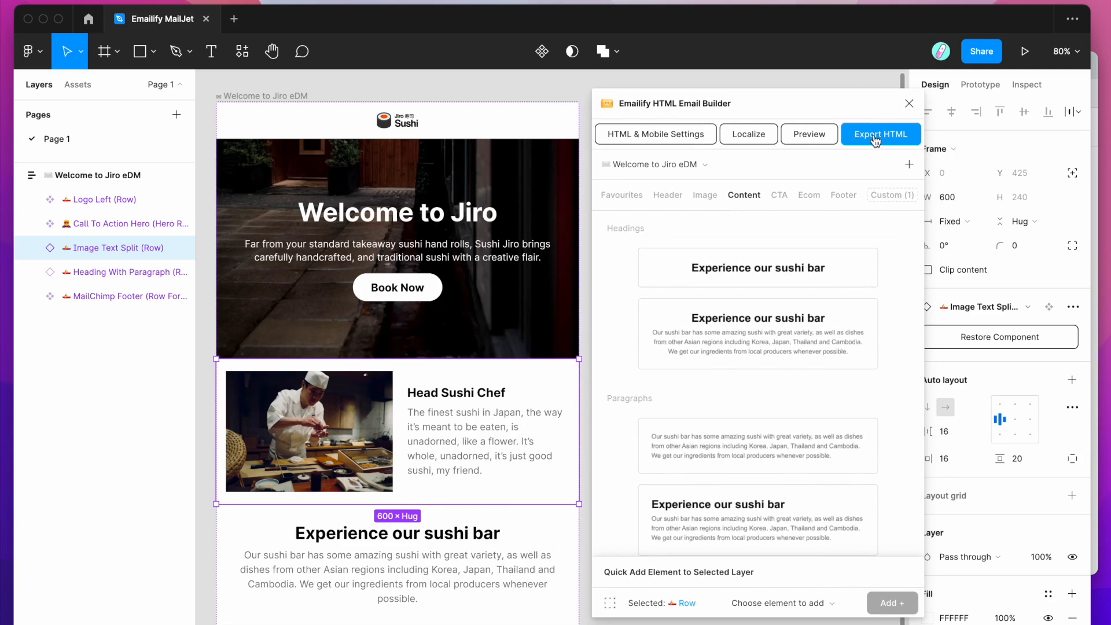
click(881, 135)
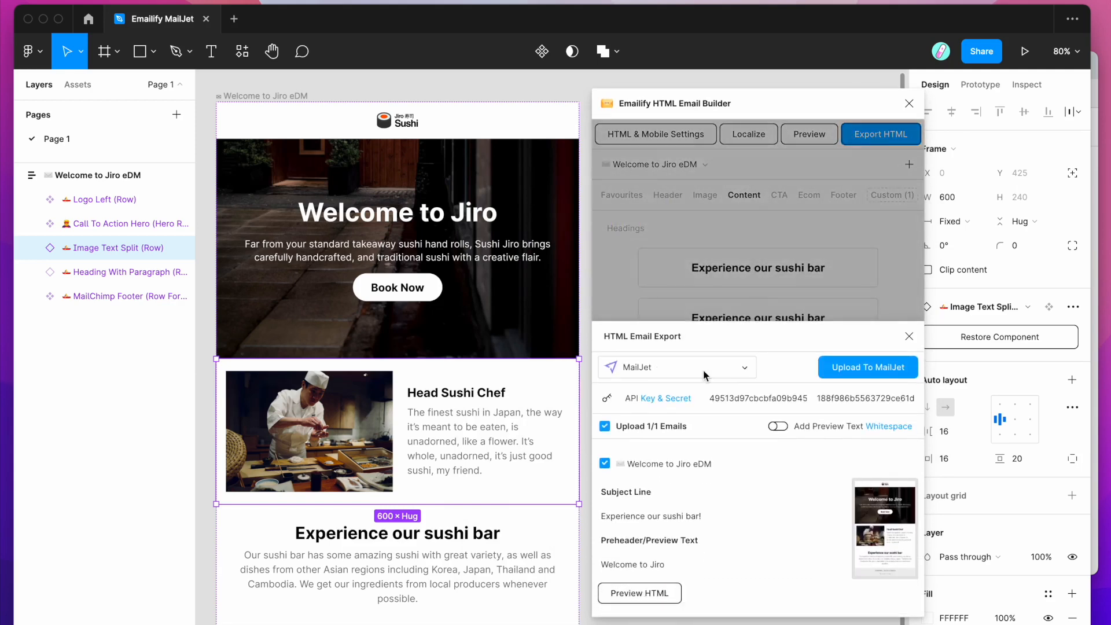
click(675, 368)
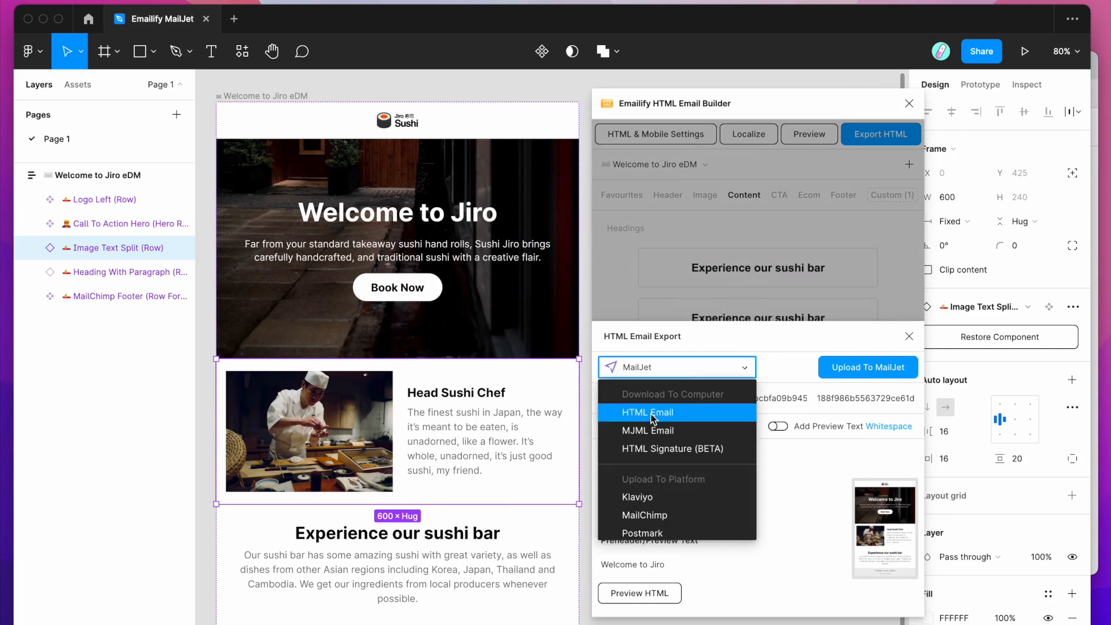
click(648, 412)
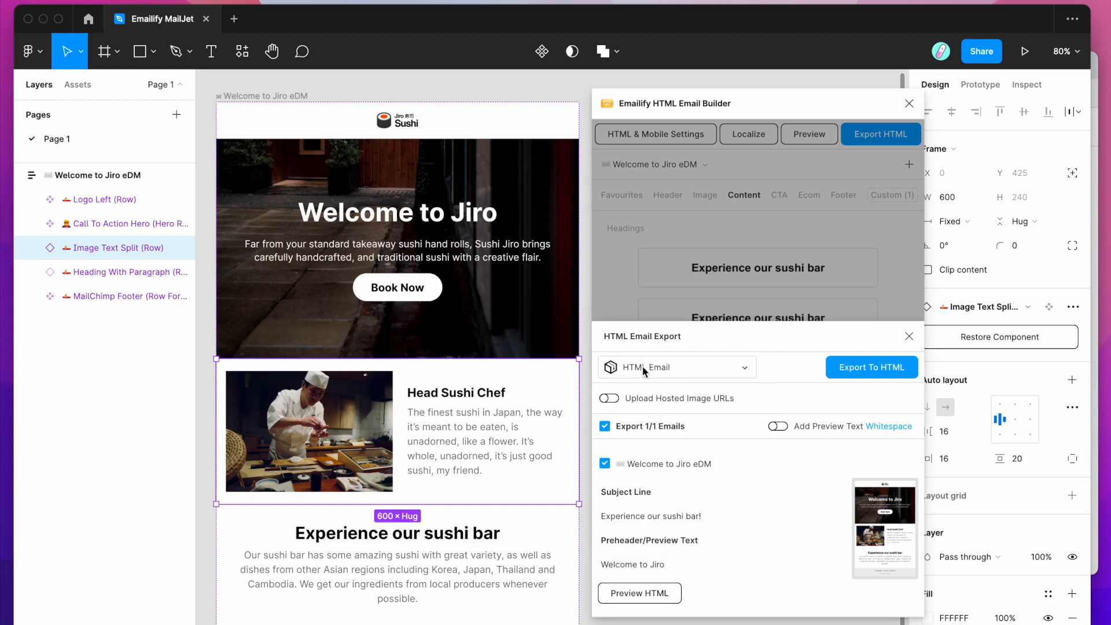
mouse_move(700, 370)
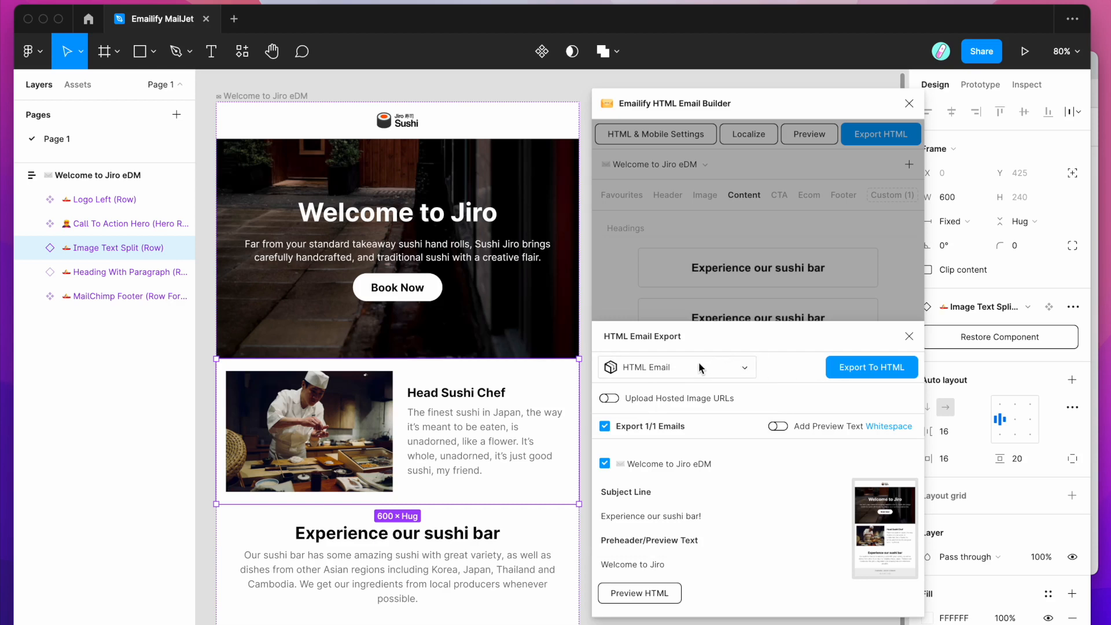
- Change the export destination to Upload To Platform: MailJet, ready for the API key
click(675, 368)
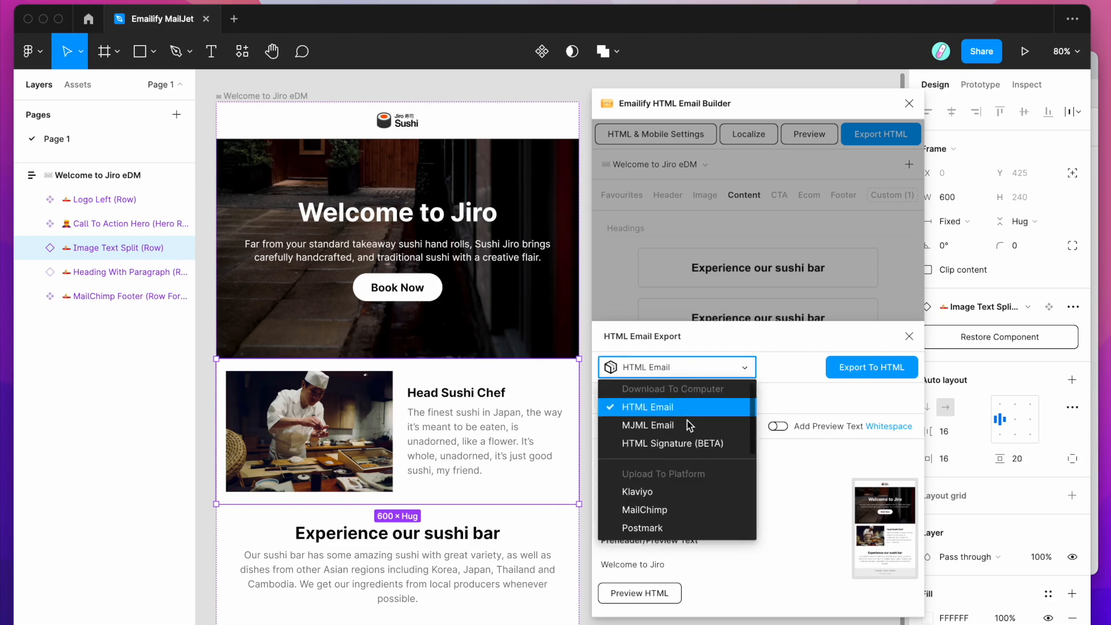
scroll(down, 3)
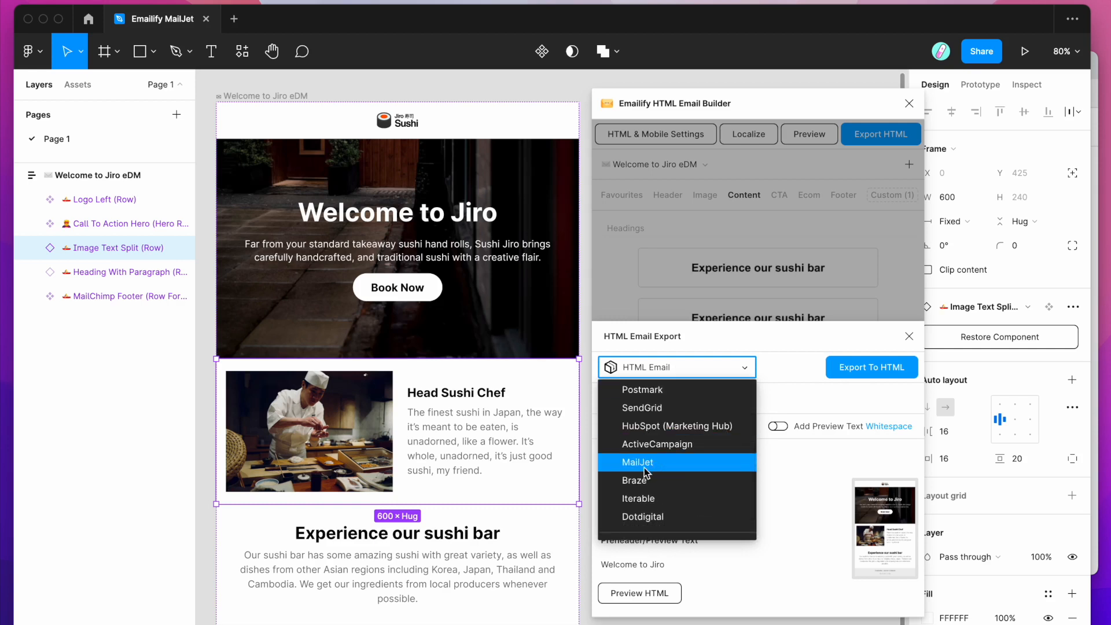
click(638, 463)
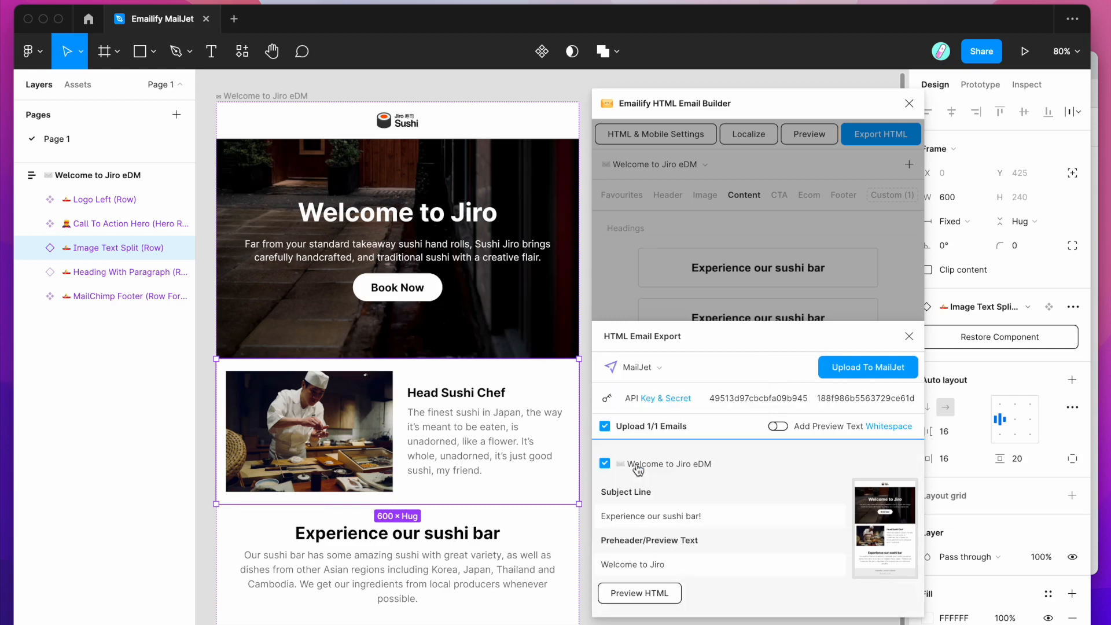
click(756, 398)
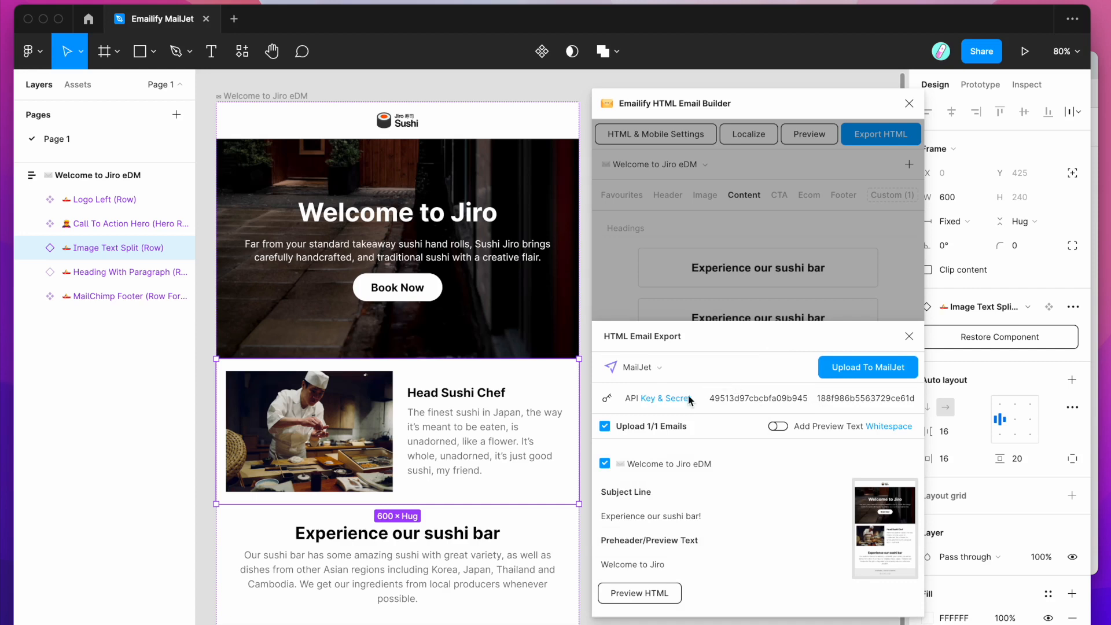
mouse_move(659, 408)
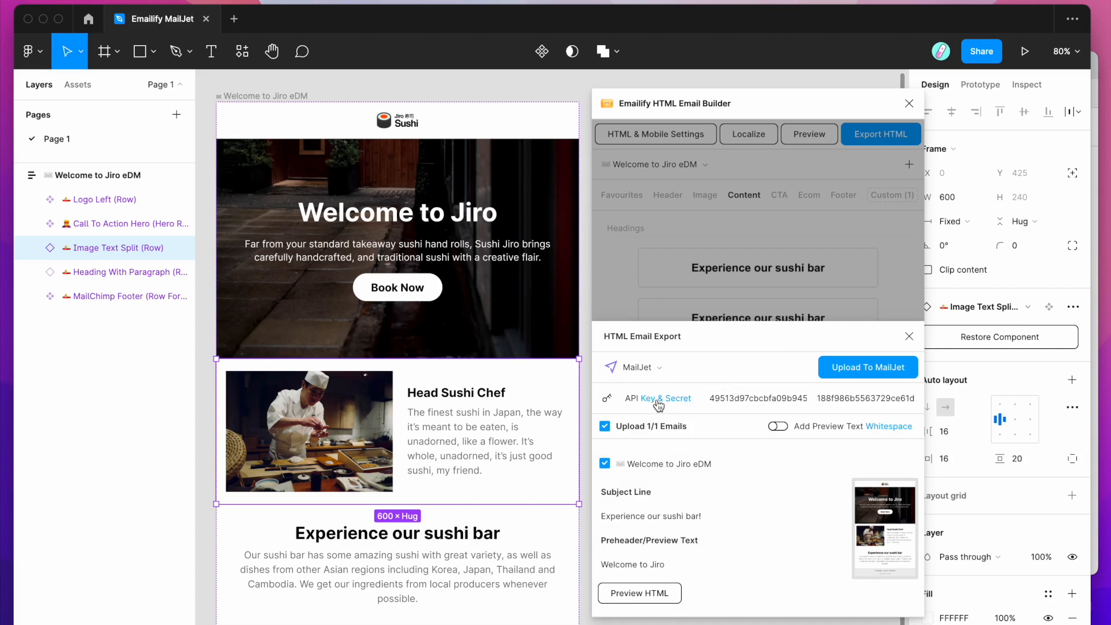
mouse_move(626, 404)
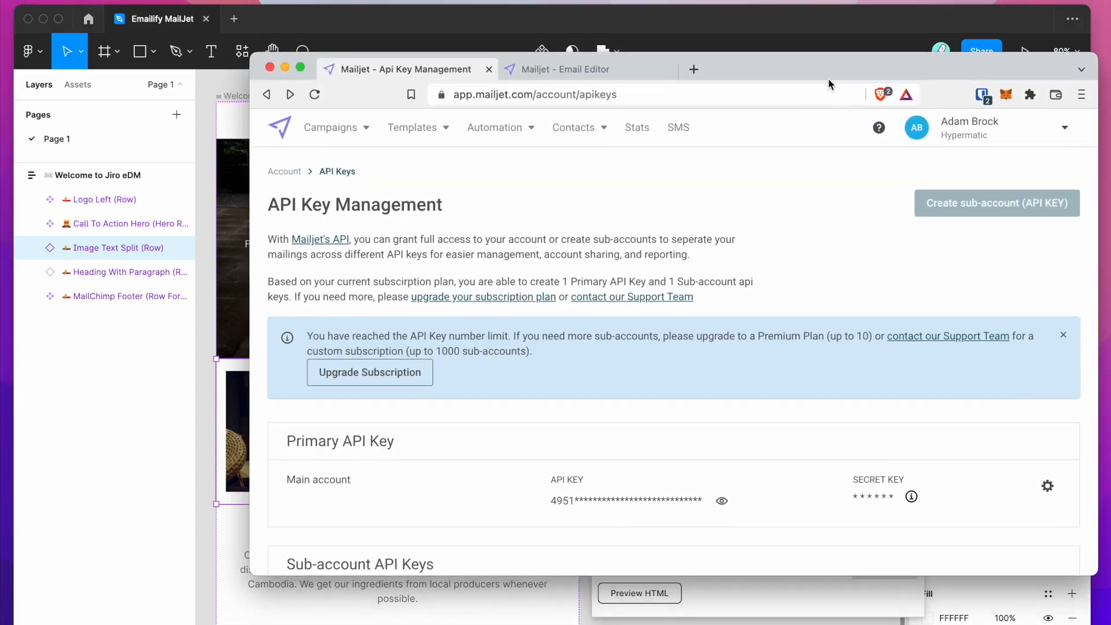
mouse_move(481, 208)
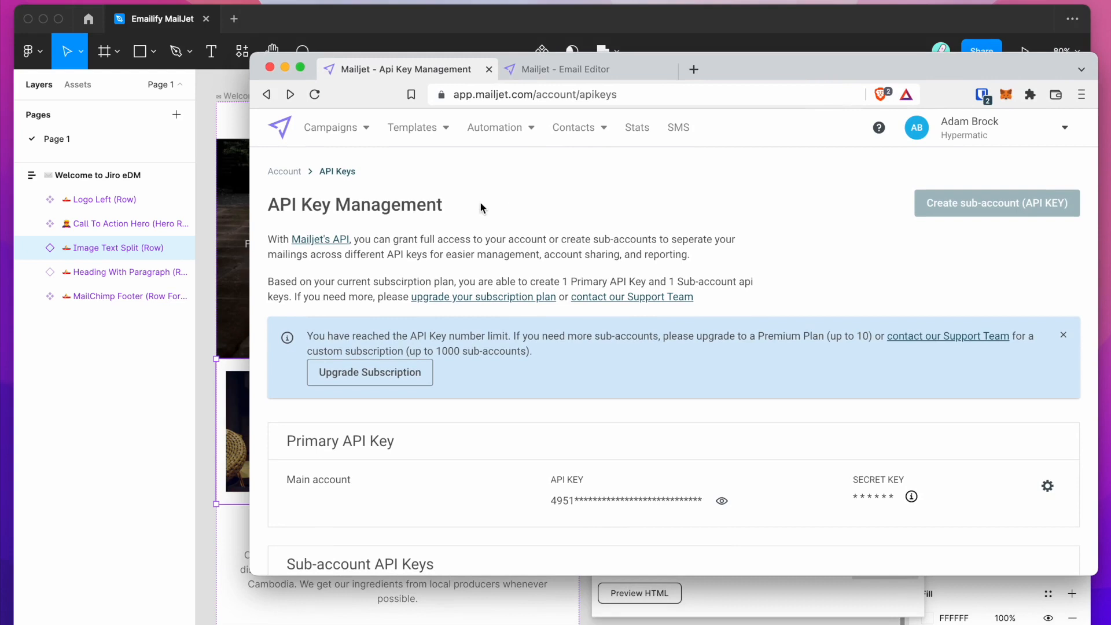
mouse_move(435, 190)
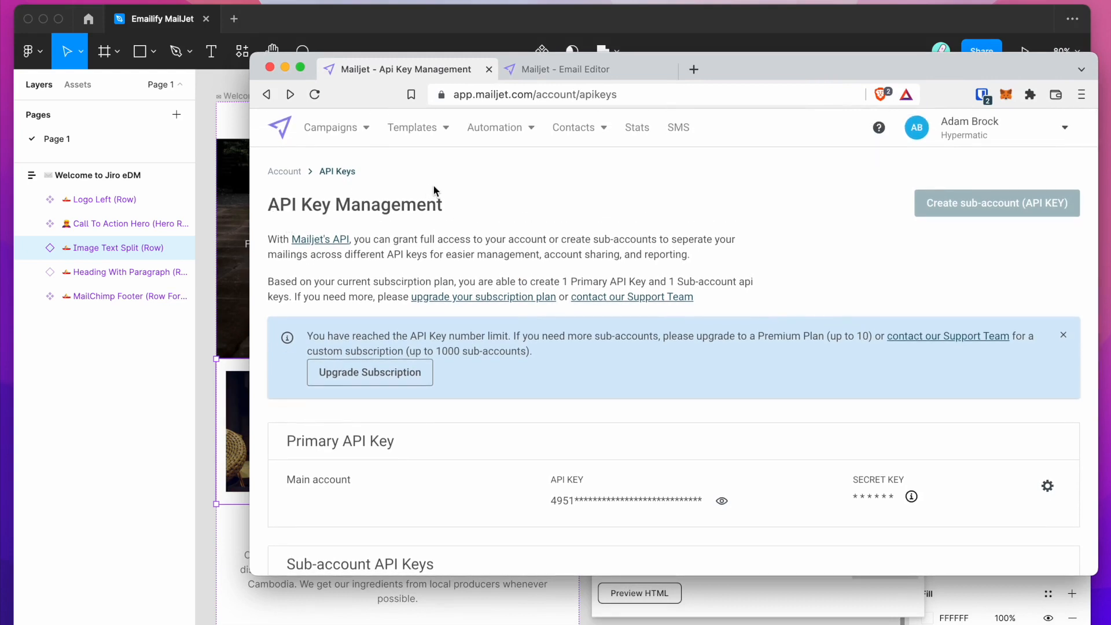
mouse_move(230, 258)
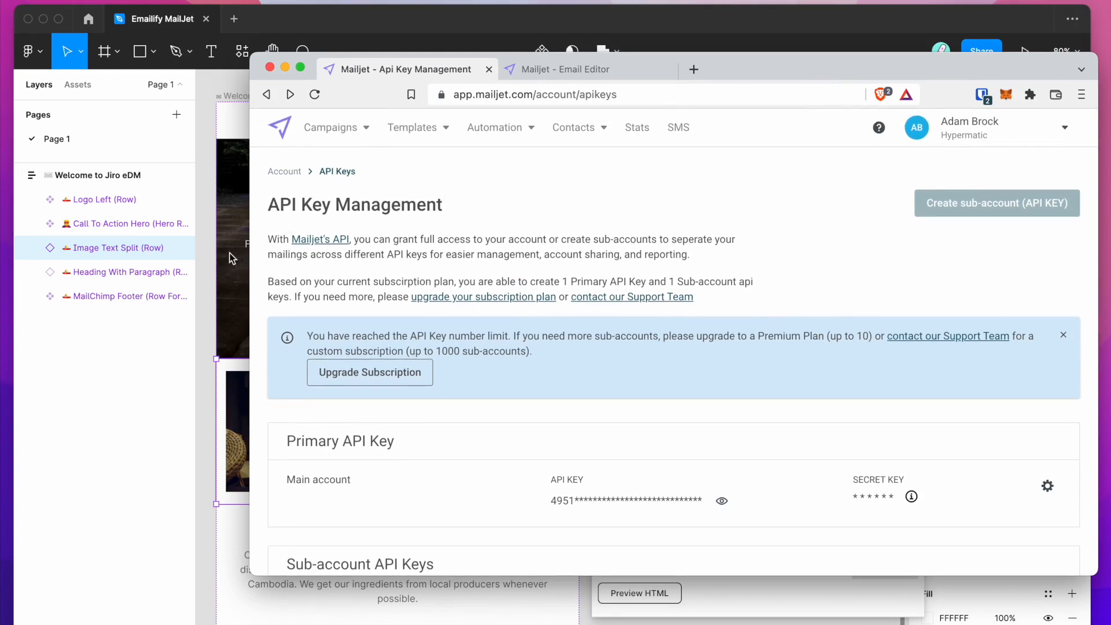
- Reveal the full primary API key on Mailjet's API Key Management page and show its key options
scroll(down, 3)
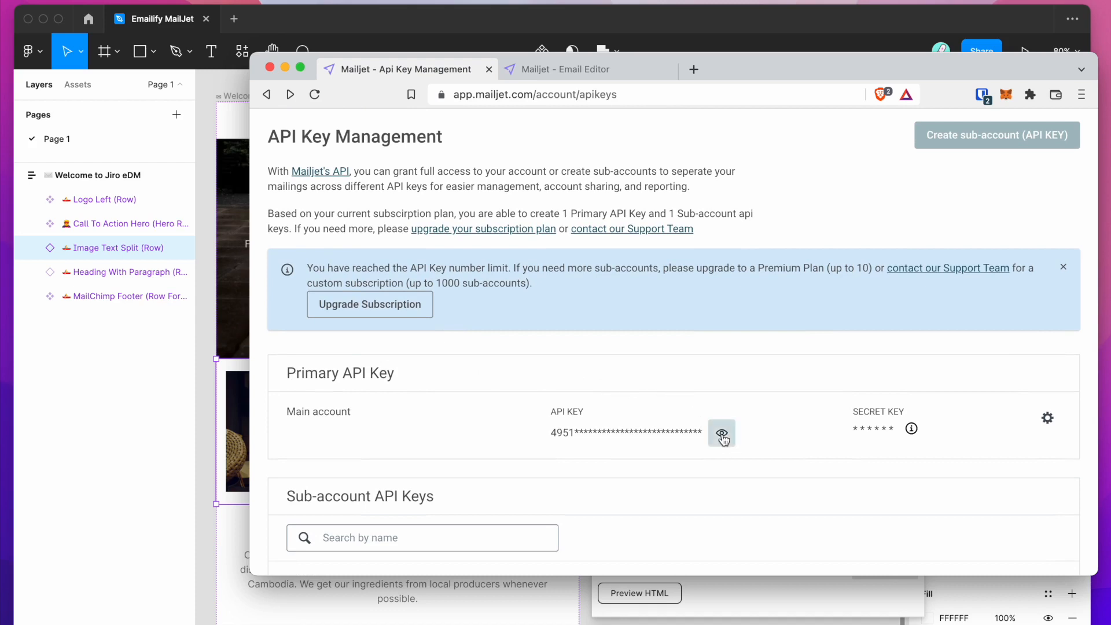
click(722, 432)
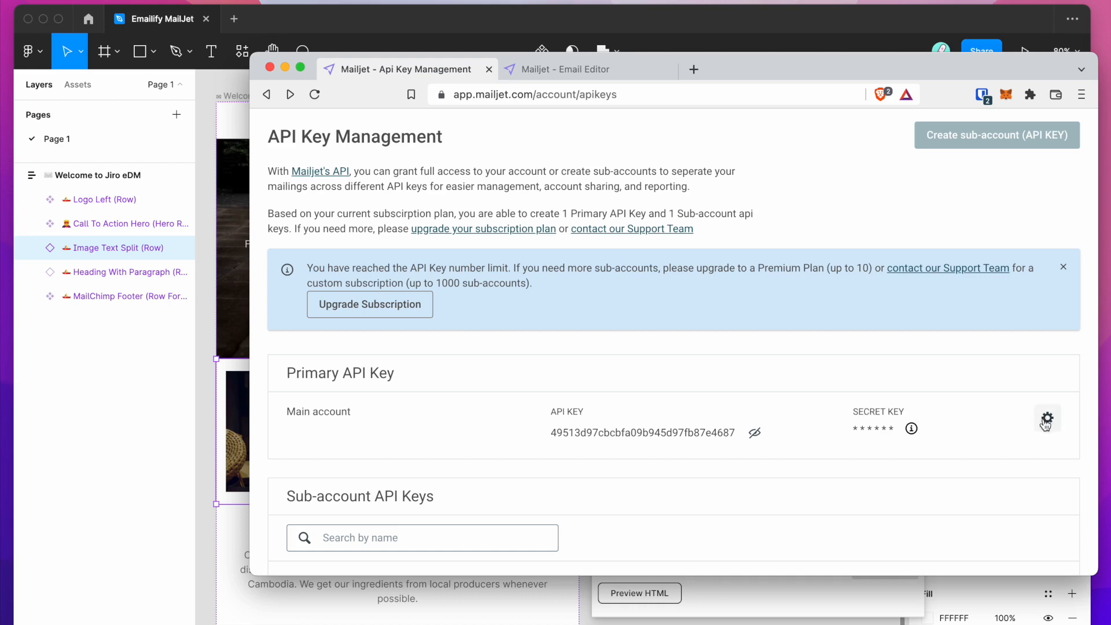
click(1046, 419)
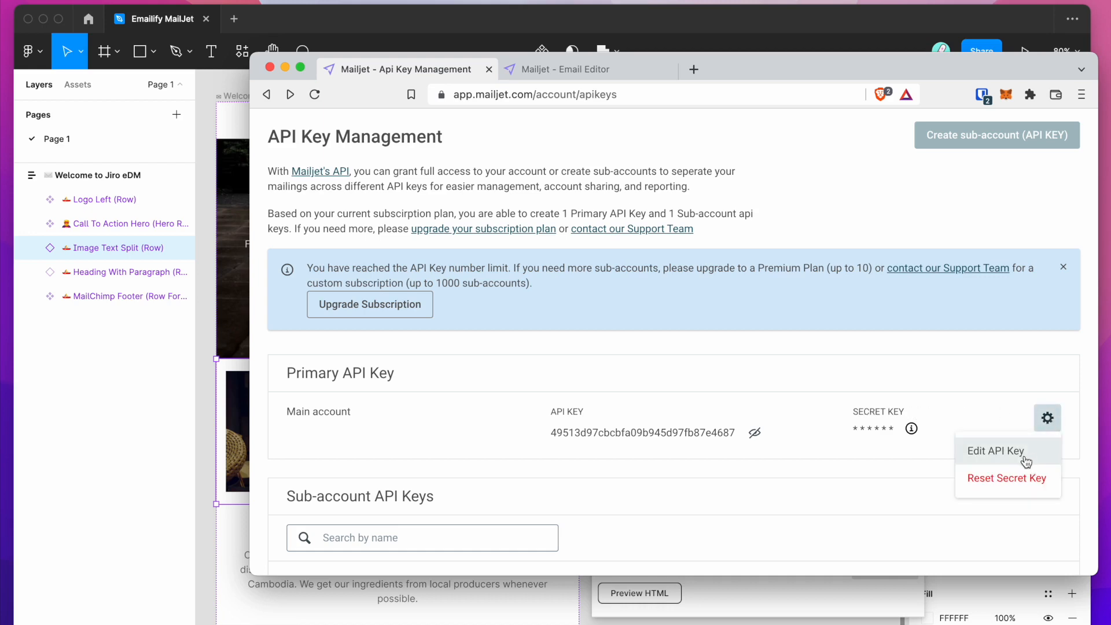
mouse_move(1001, 491)
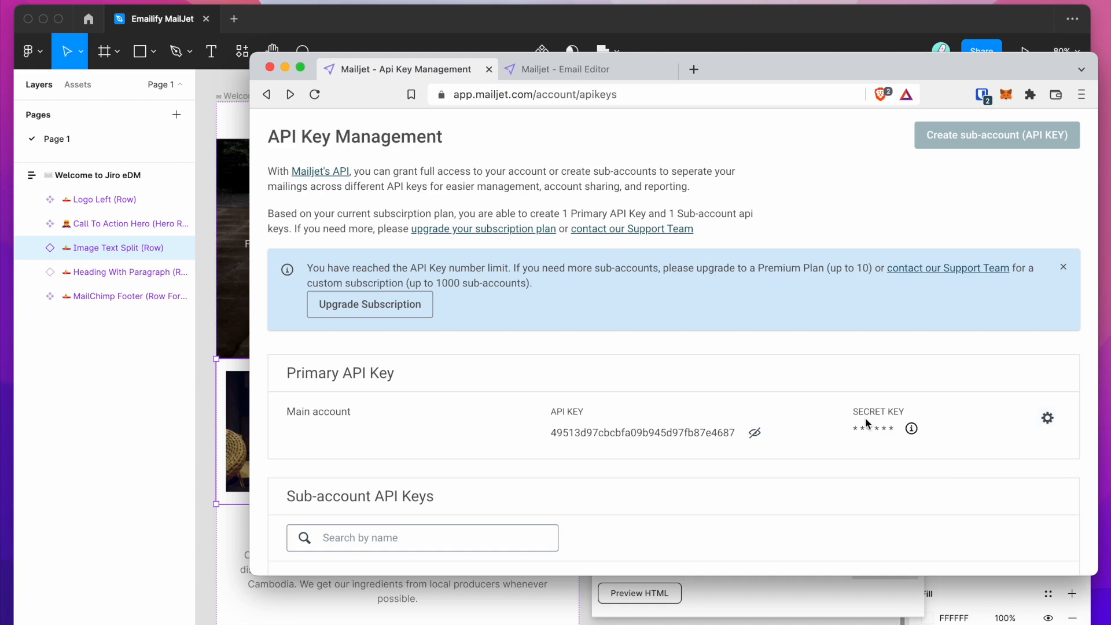
mouse_move(854, 429)
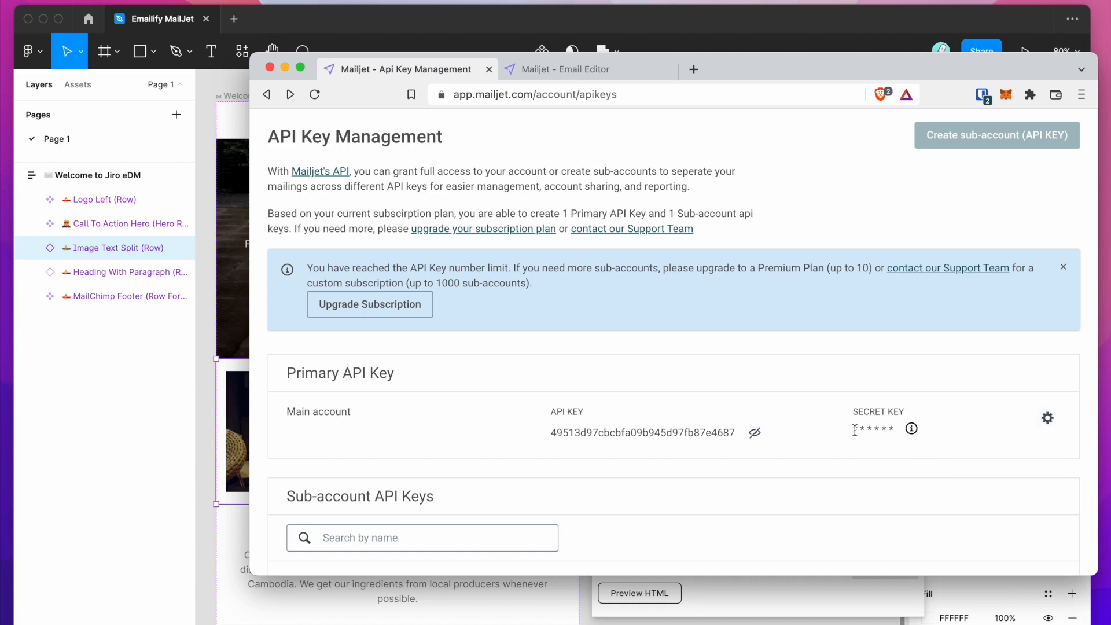
mouse_move(854, 433)
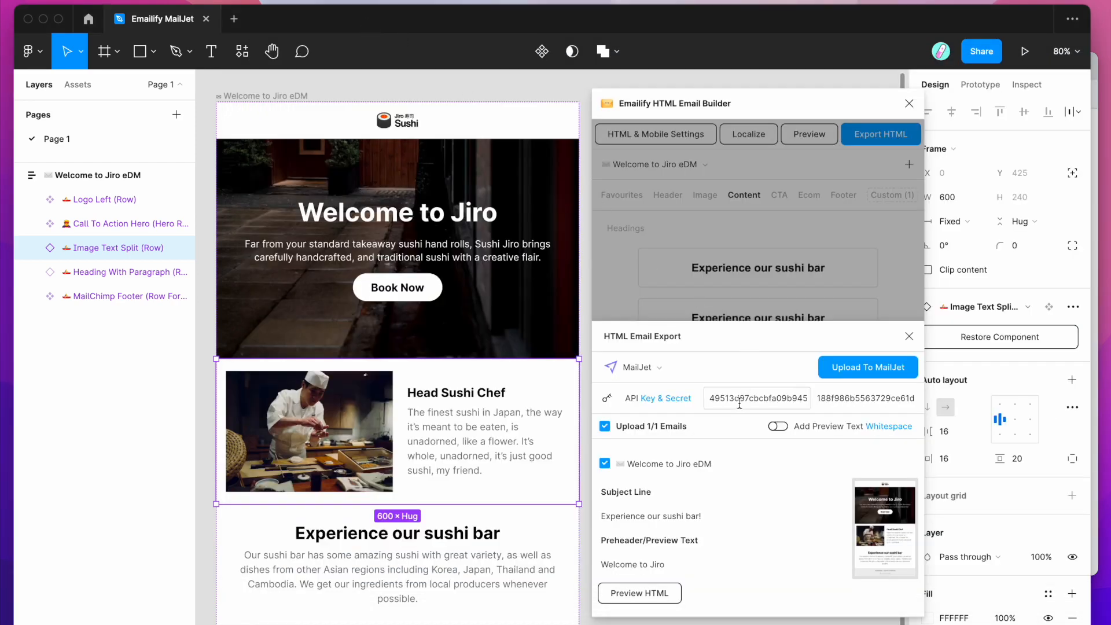
- Paste the Mailjet API key and secret key into Emailify's MailJet export fields
click(863, 398)
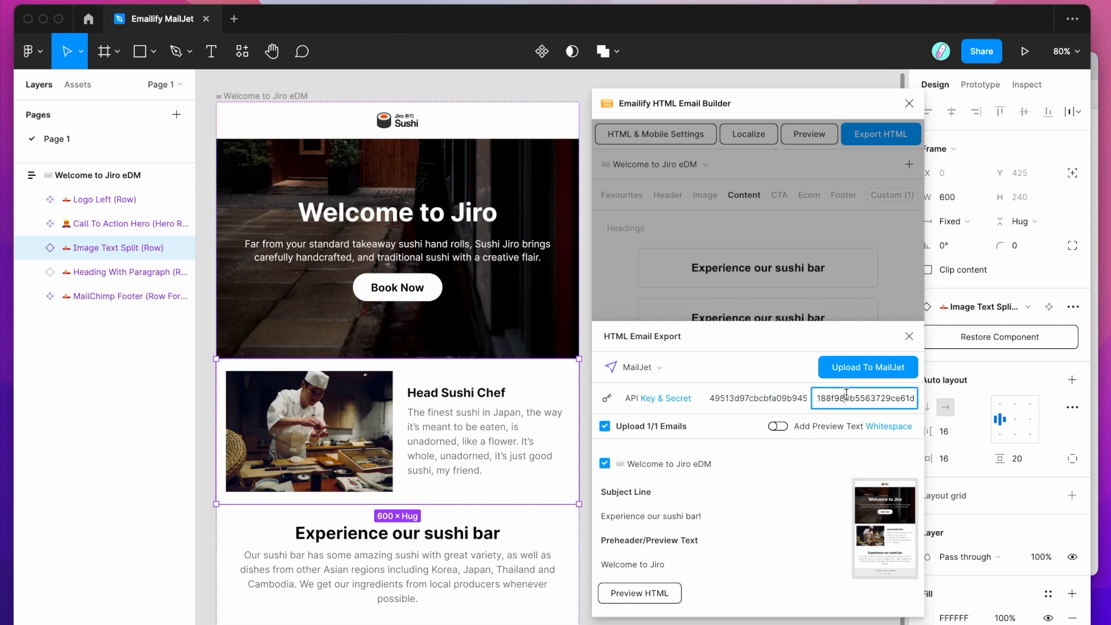
click(756, 398)
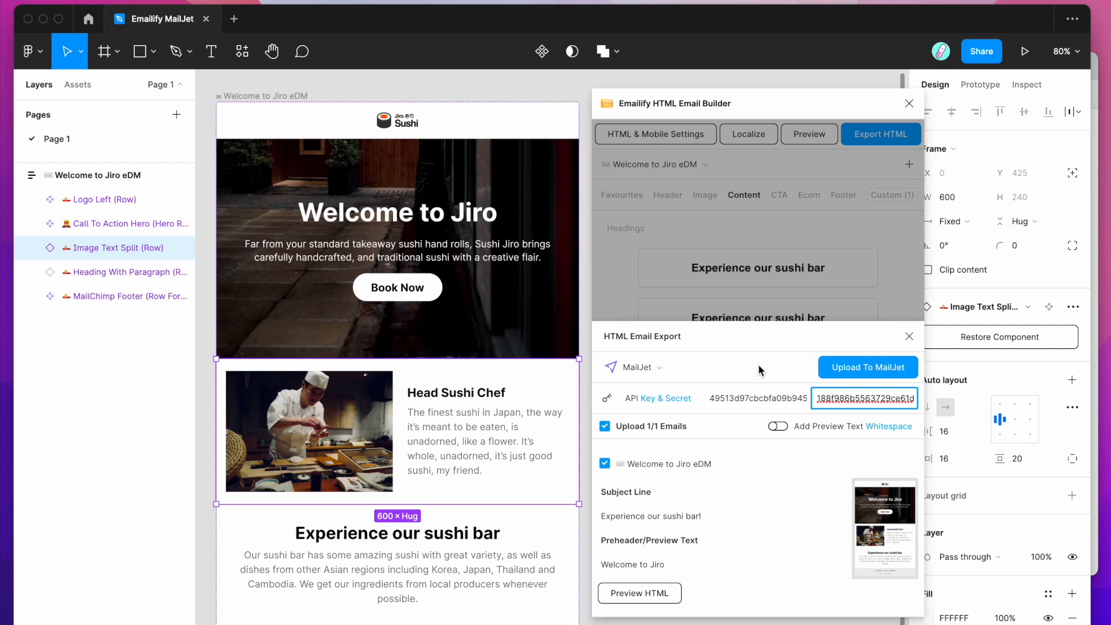
mouse_move(604, 421)
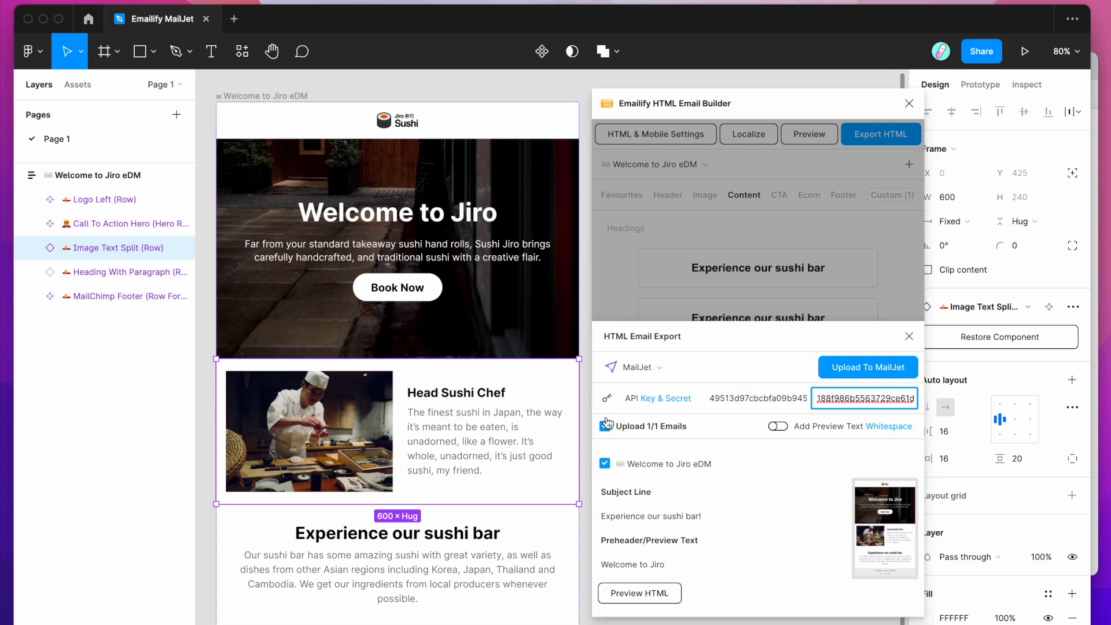
click(604, 426)
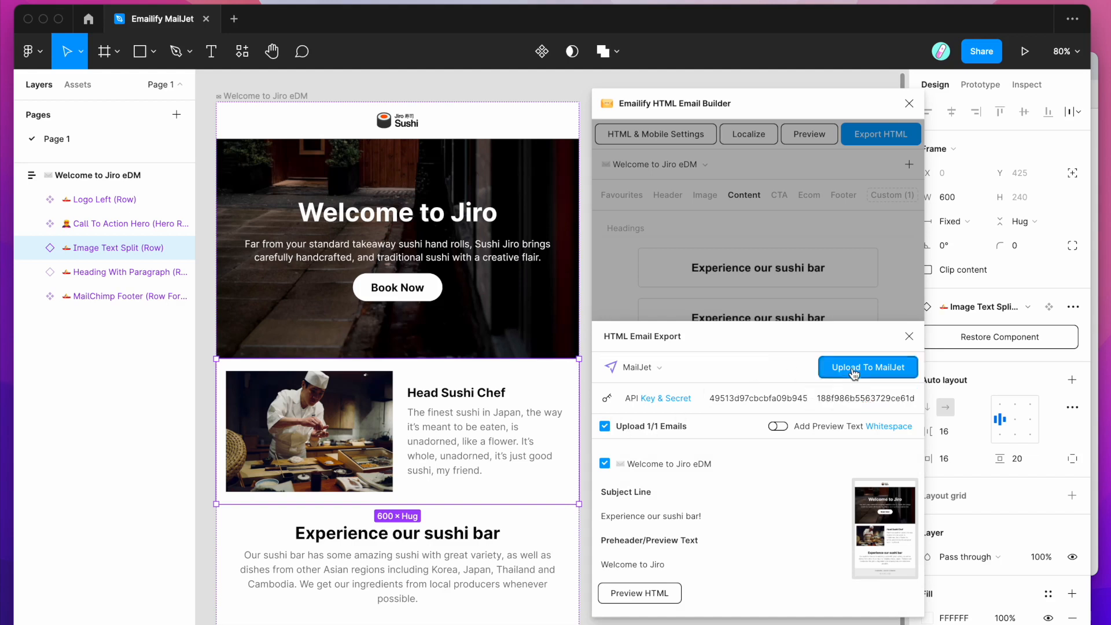
- Upload the Welcome to Jiro eDM to MailJet and receive the templates-uploaded confirmation
click(868, 368)
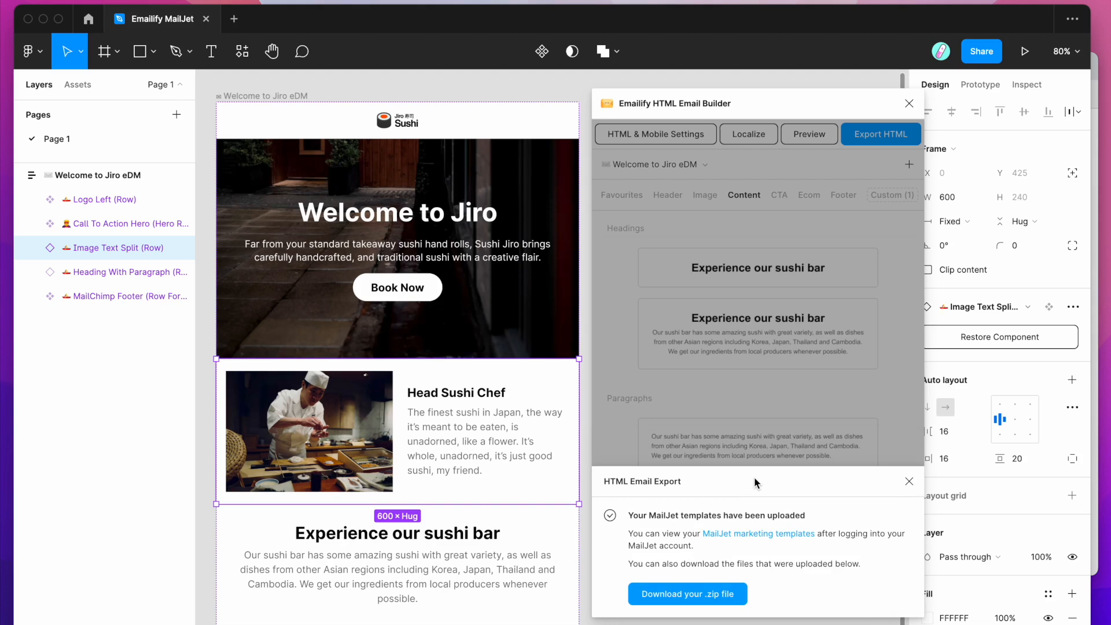
mouse_move(722, 486)
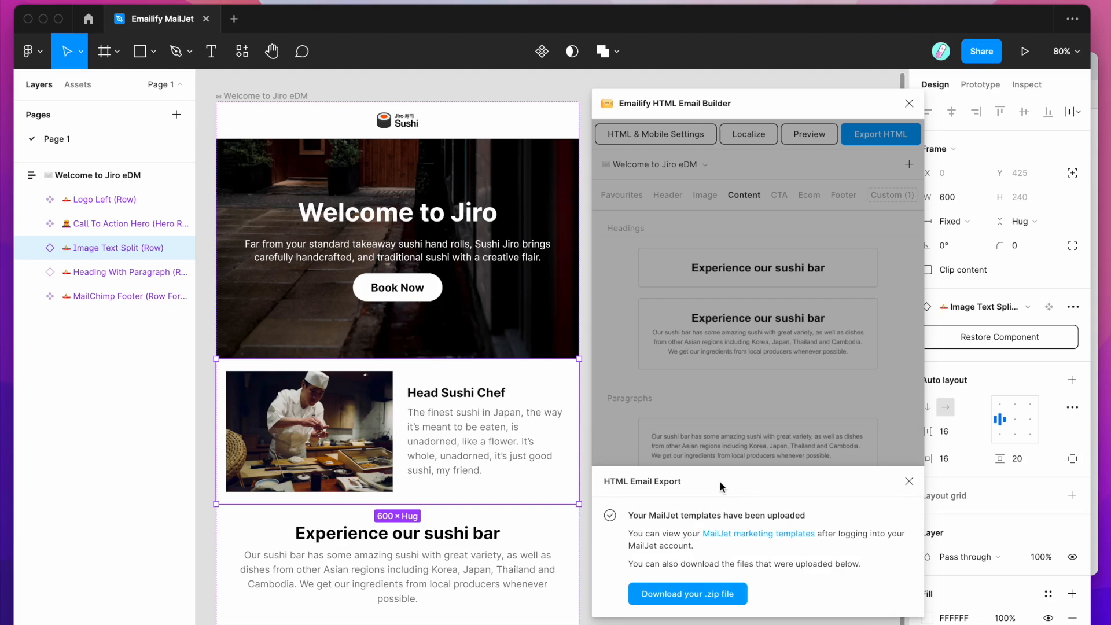
mouse_move(635, 541)
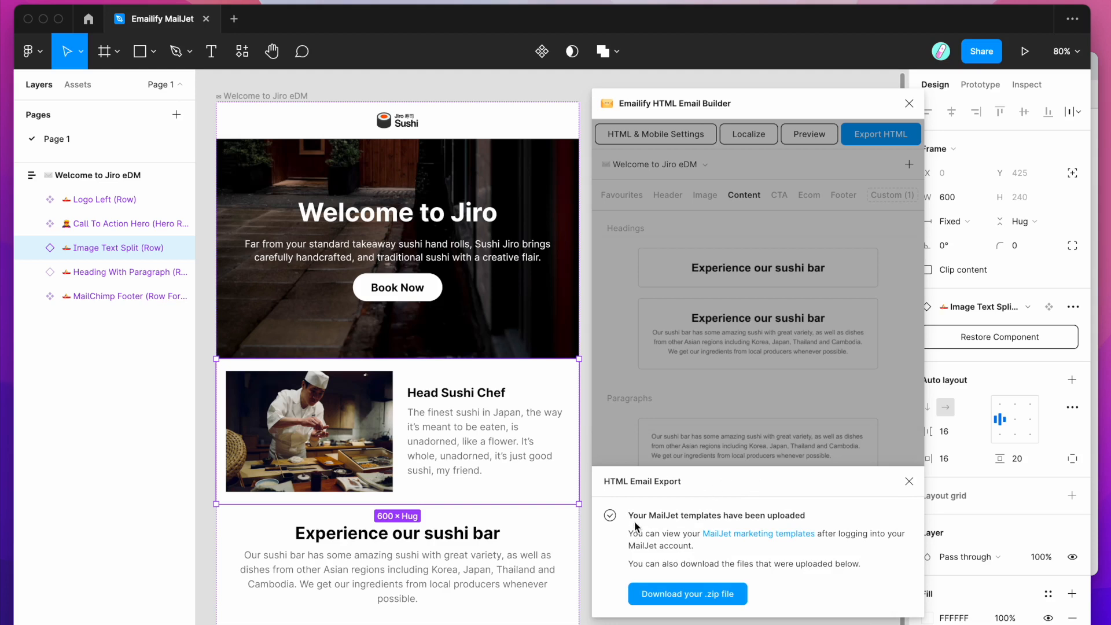
mouse_move(679, 518)
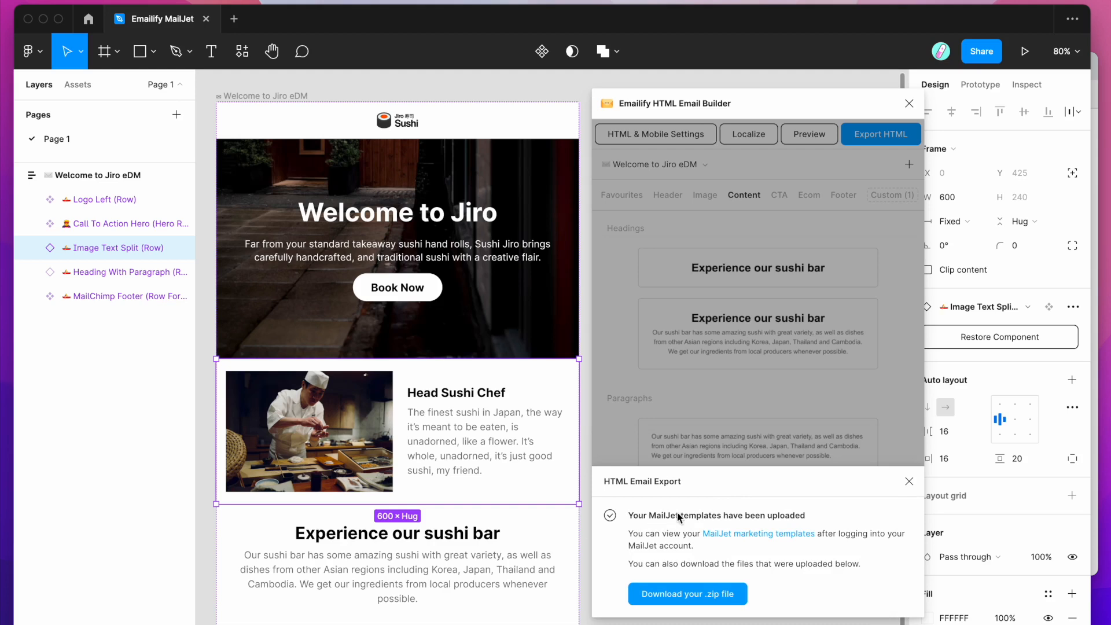
mouse_move(724, 526)
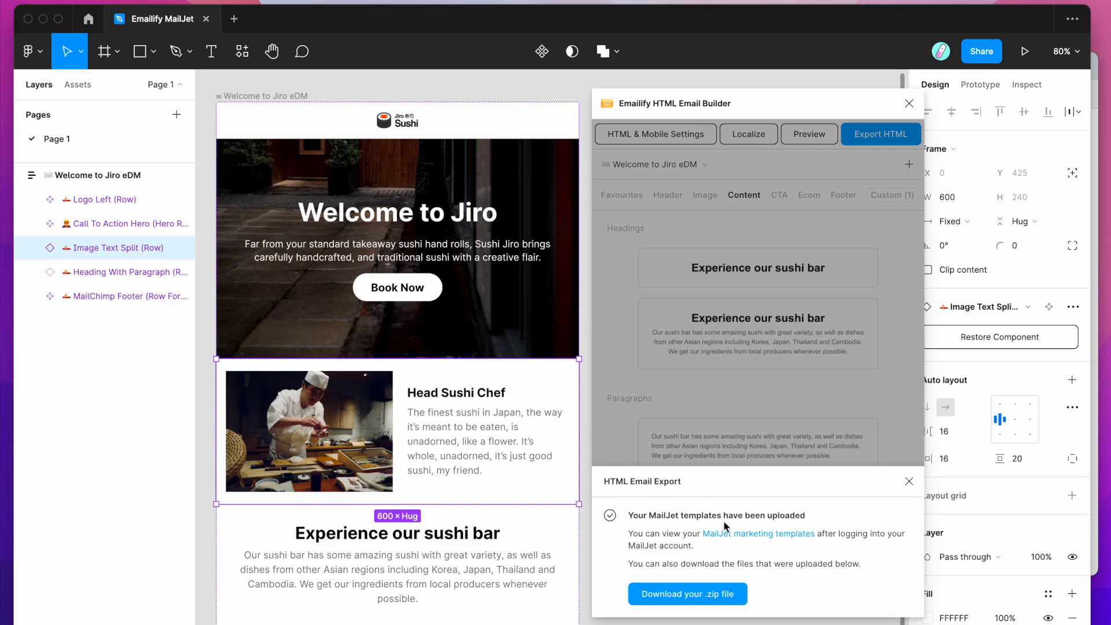
mouse_move(771, 538)
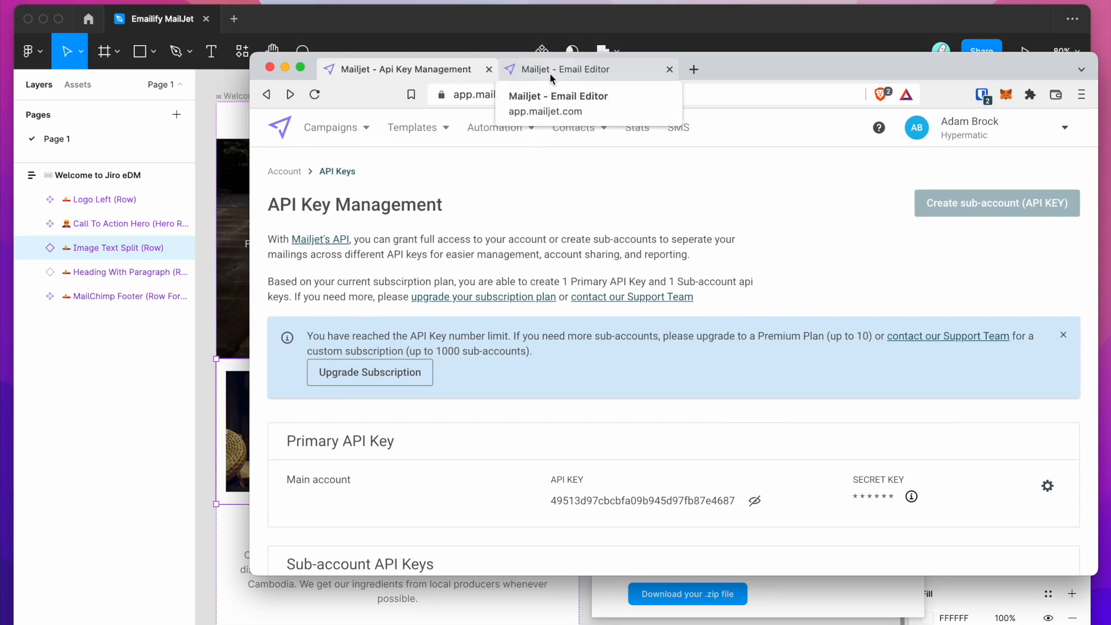
- Reload Mailjet's marketing templates list and open the Welcome to Jiro eDM card's Preview & History
click(563, 69)
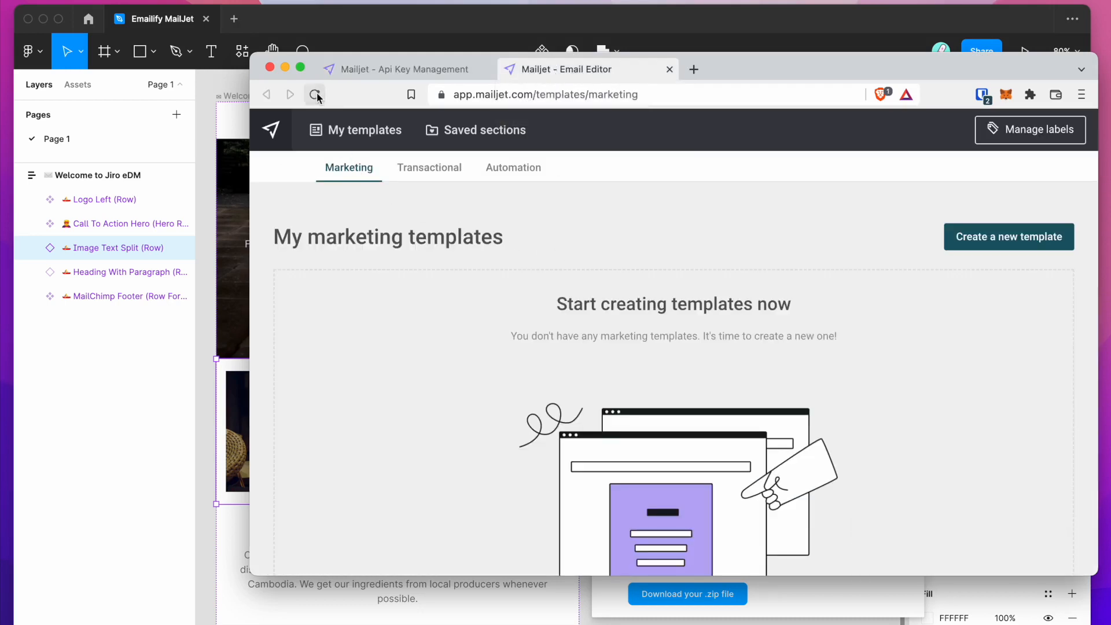
click(313, 95)
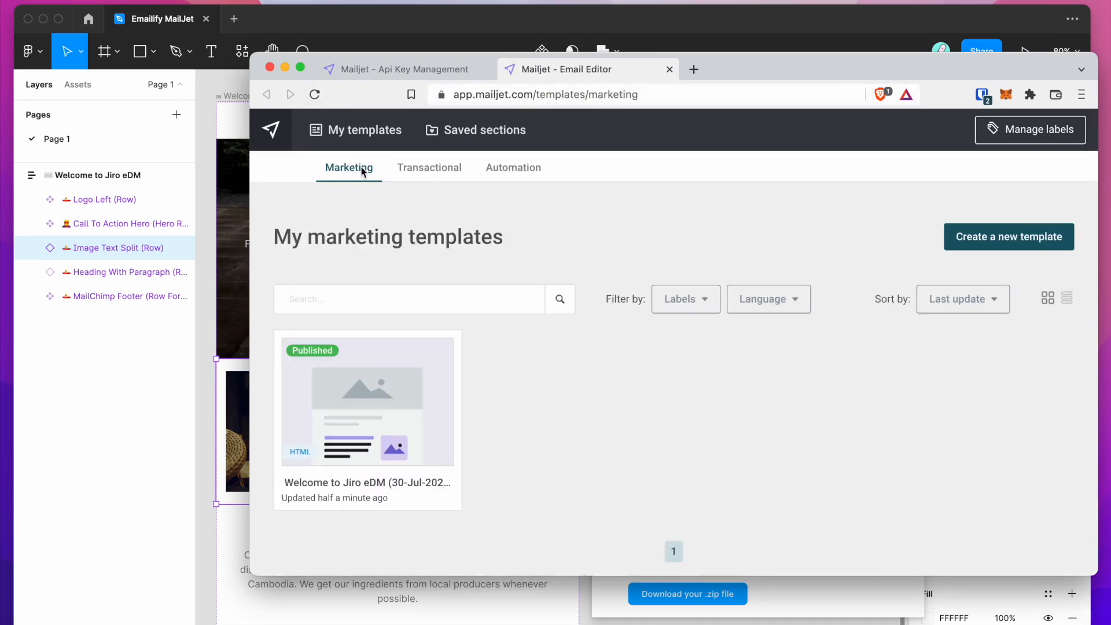
mouse_move(544, 247)
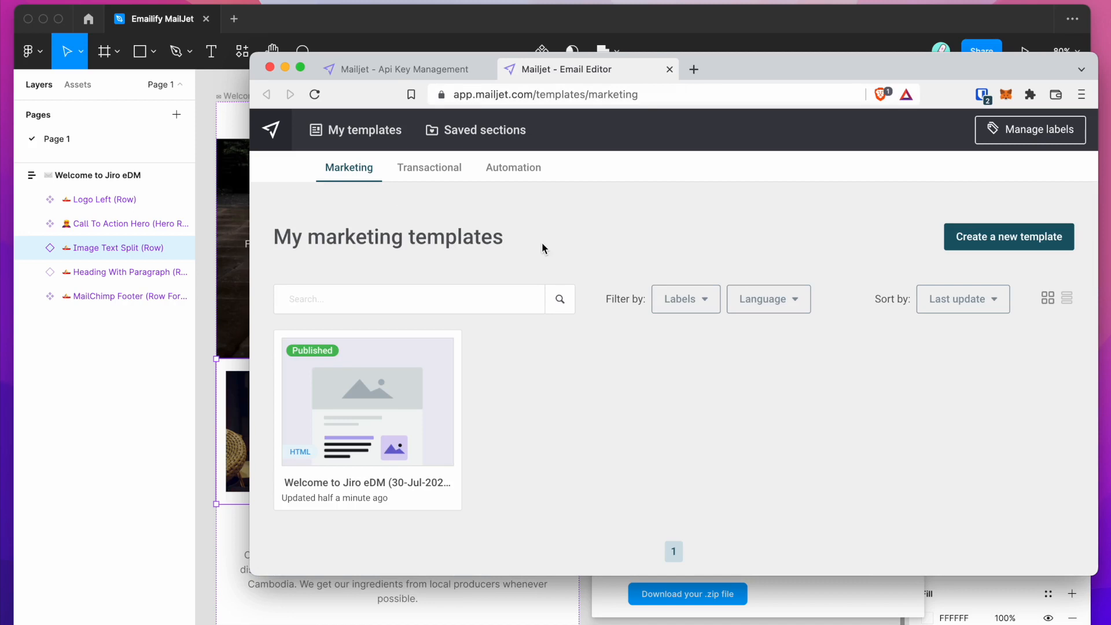
mouse_move(297, 506)
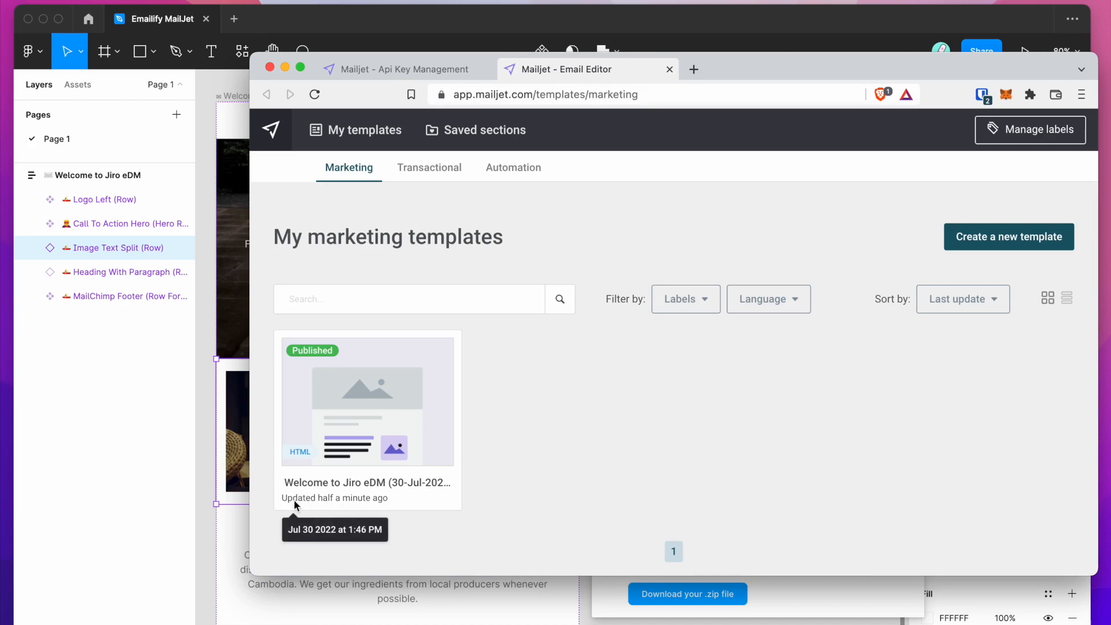
mouse_move(446, 381)
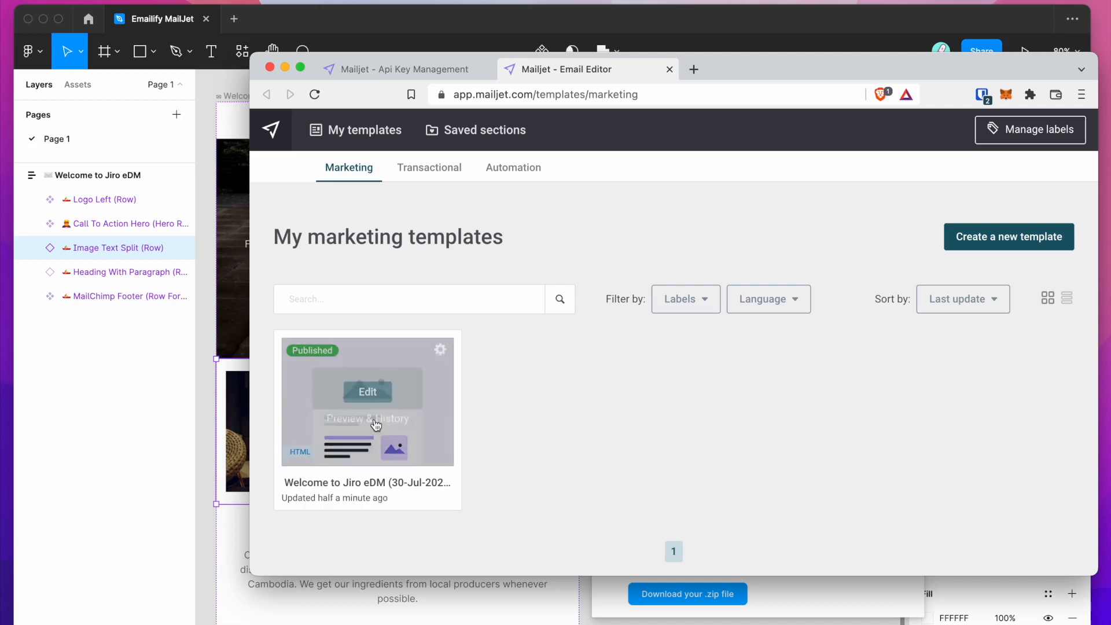
mouse_move(259, 354)
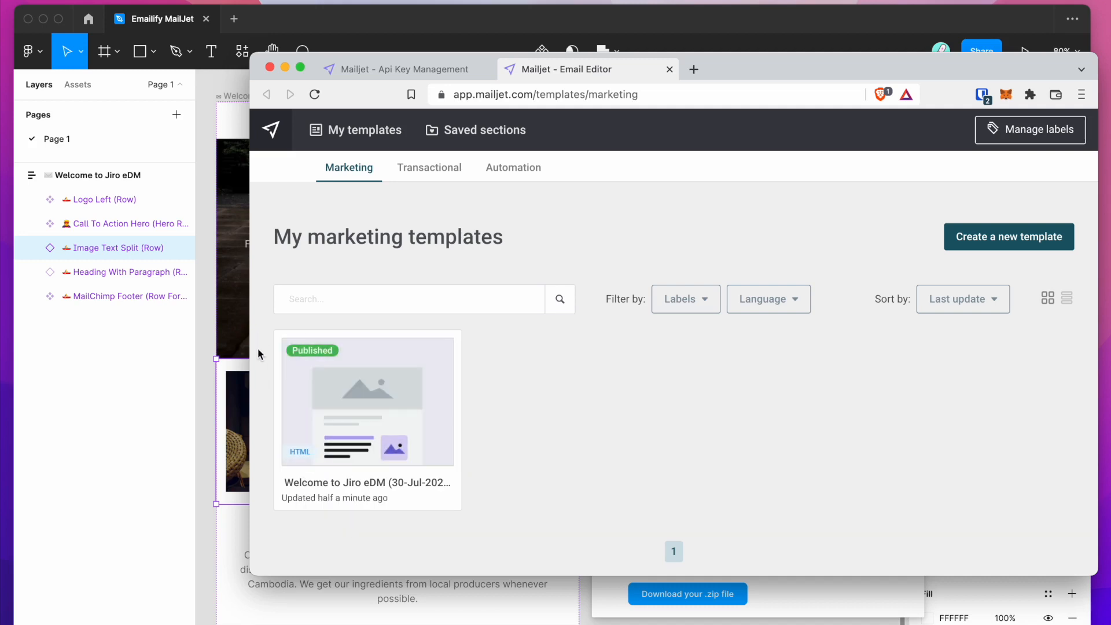
mouse_move(368, 396)
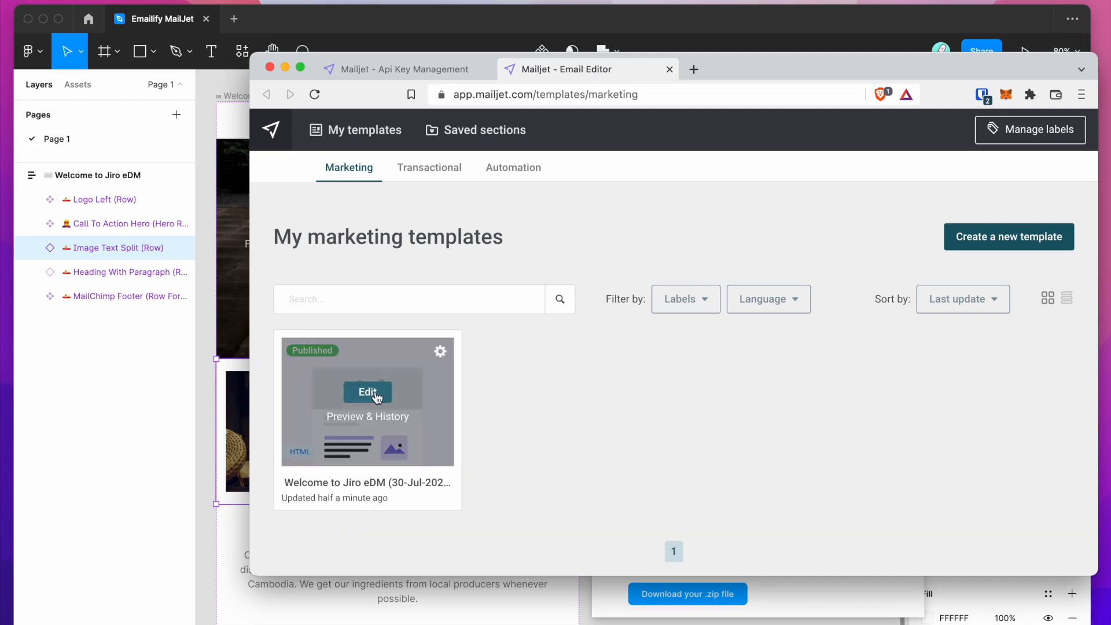
mouse_move(365, 418)
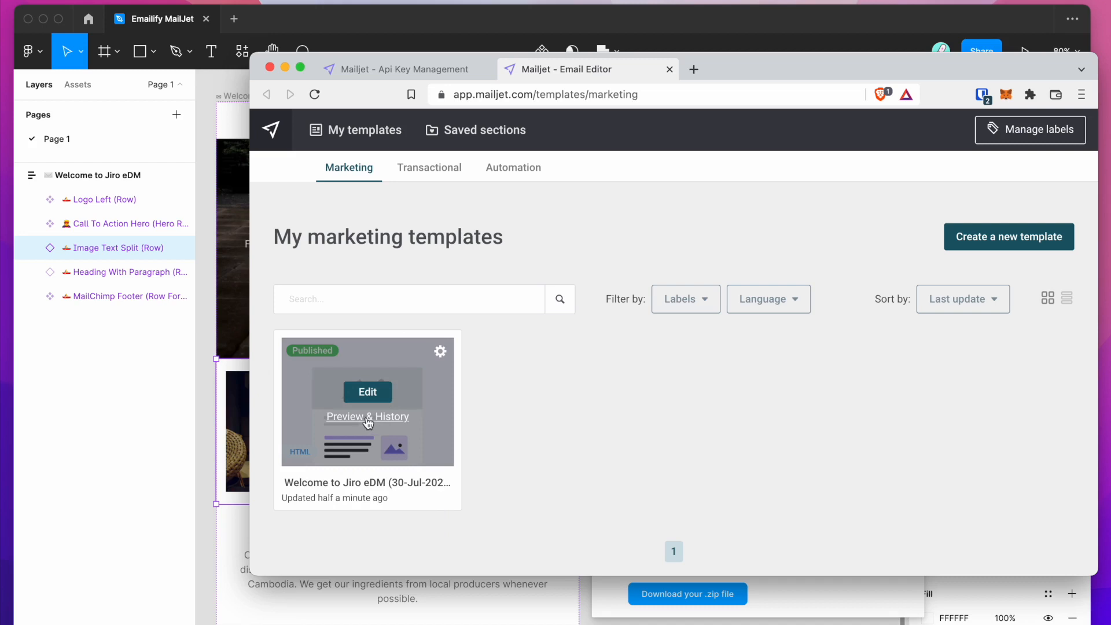
click(367, 417)
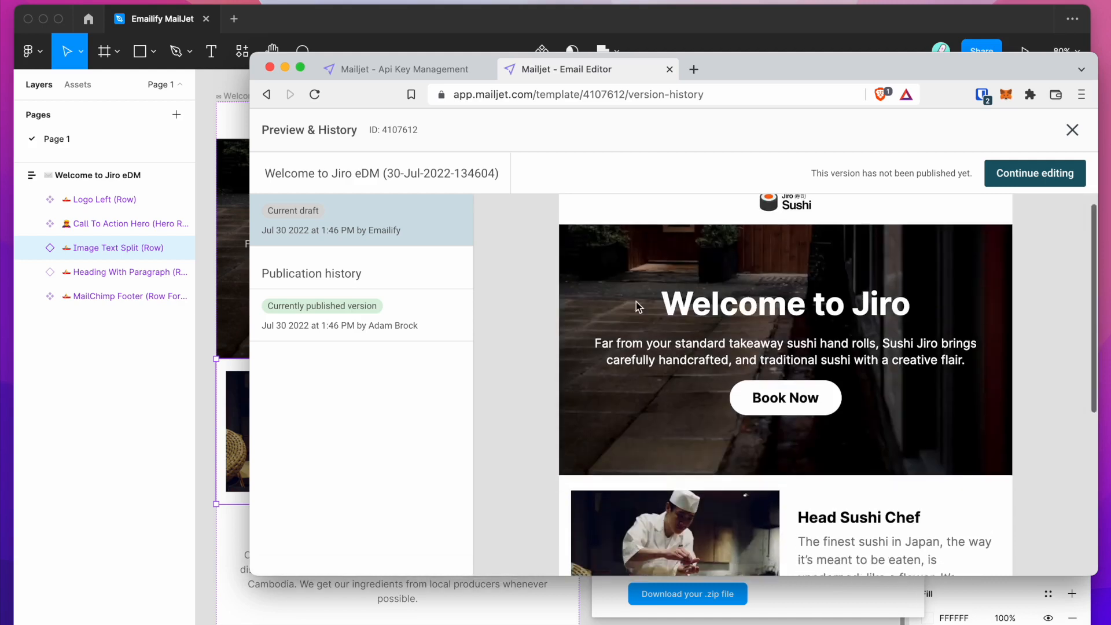
- Review the imported email preview and close it back to the marketing templates list
scroll(down, 3)
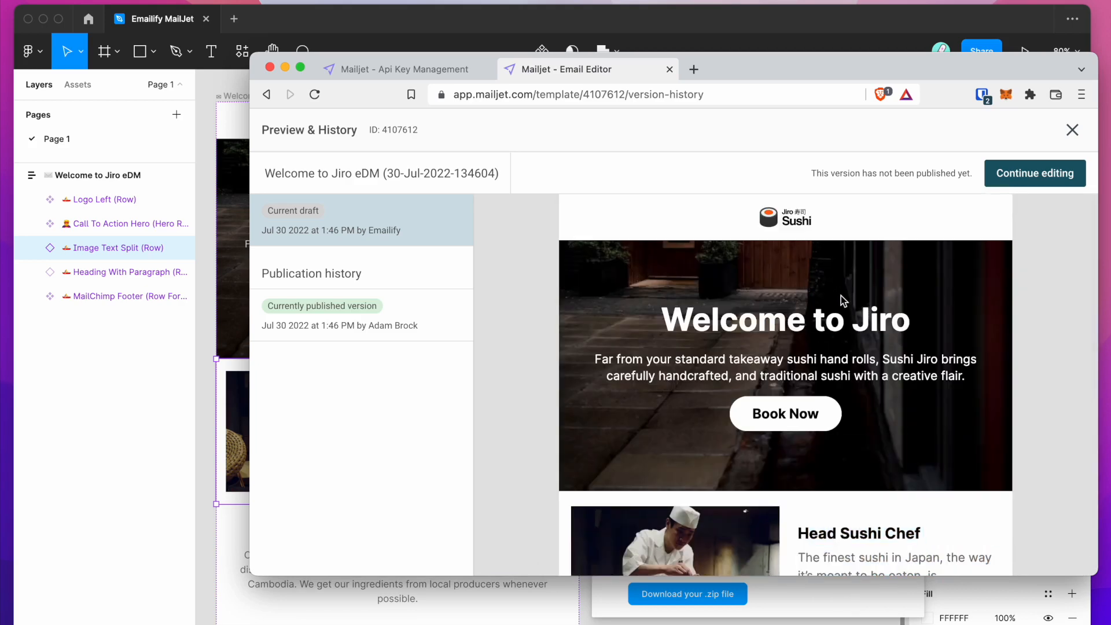
mouse_move(419, 157)
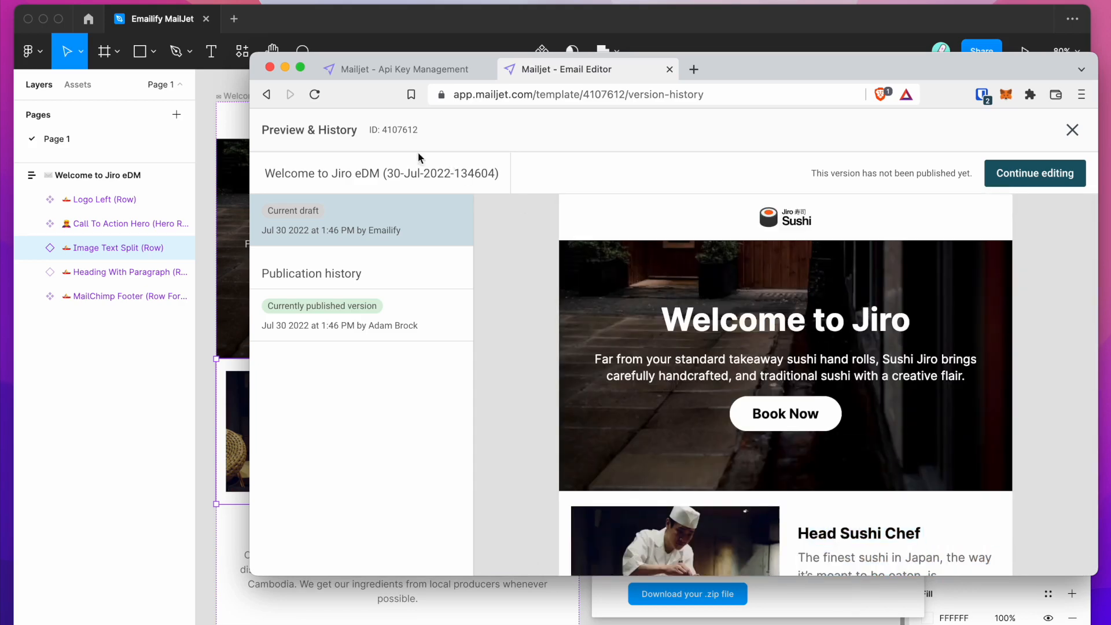
click(1072, 129)
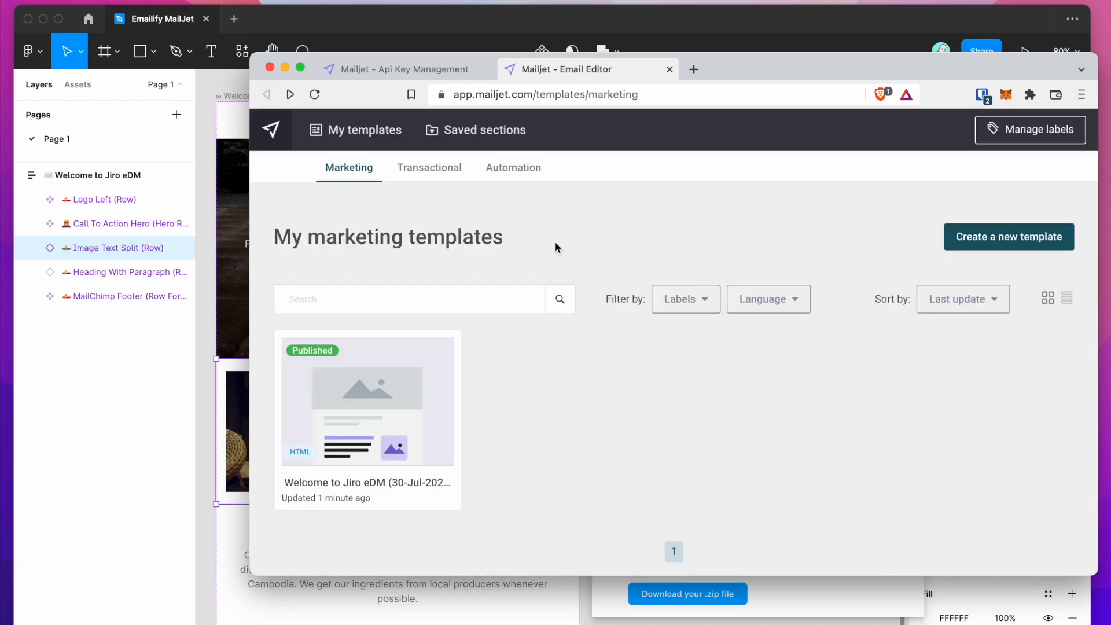
mouse_move(439, 355)
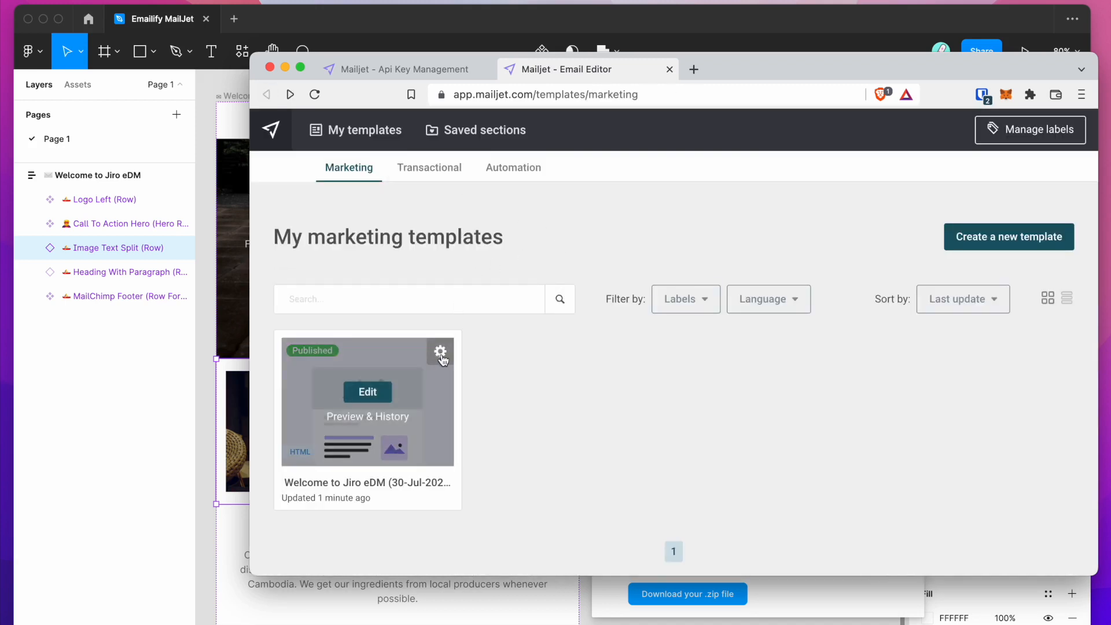
- Edit the Welcome to Jiro eDM template in Mailjet's HTML editor and scroll through its code
click(439, 352)
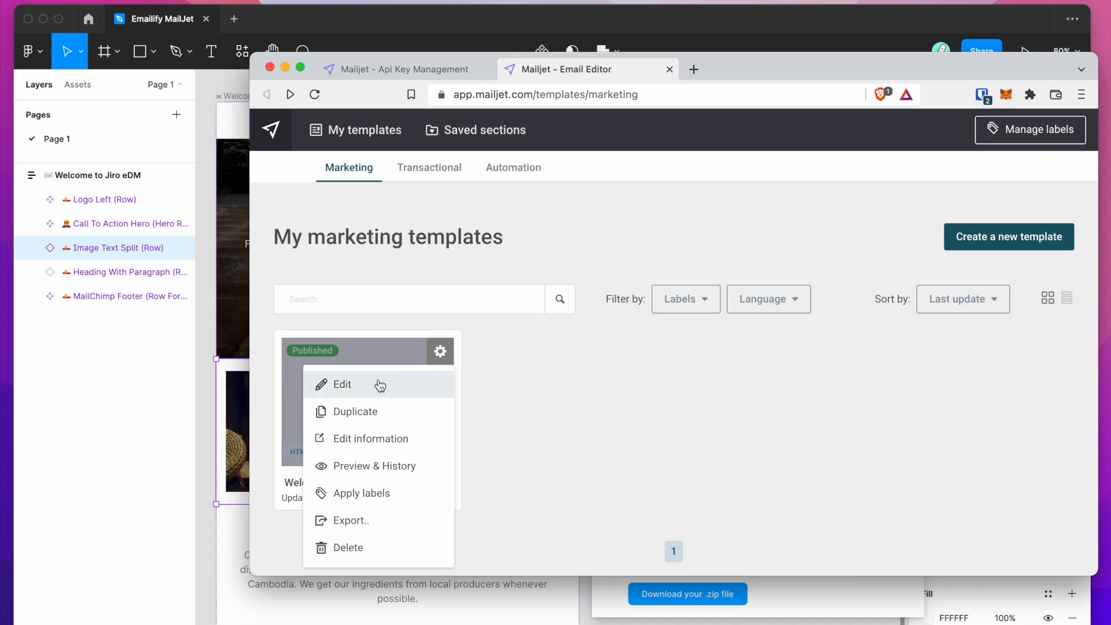
click(343, 384)
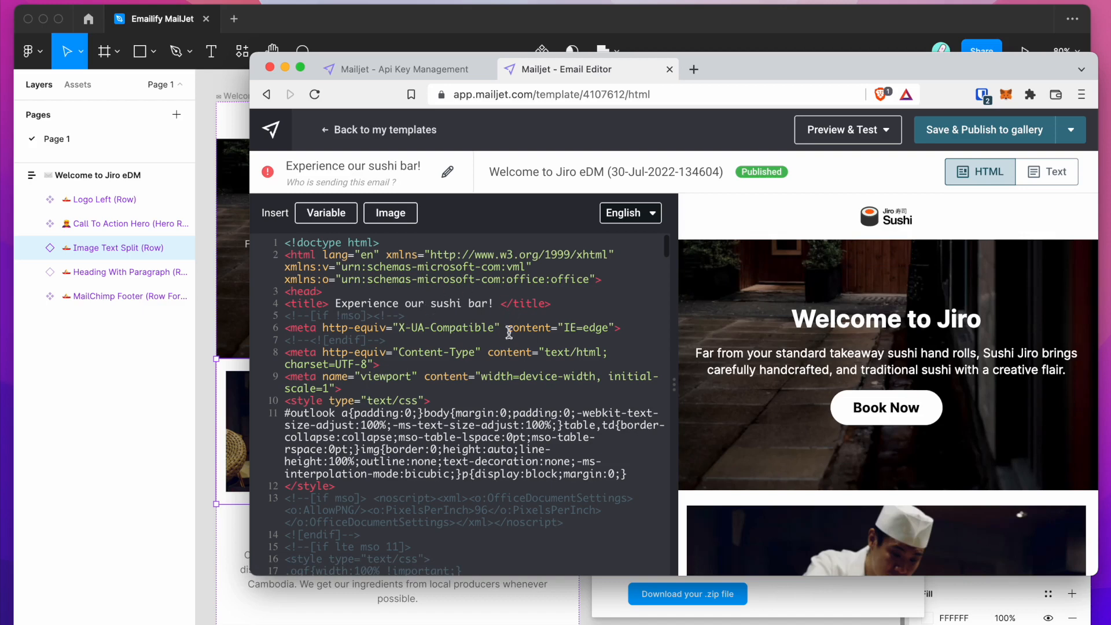
mouse_move(446, 362)
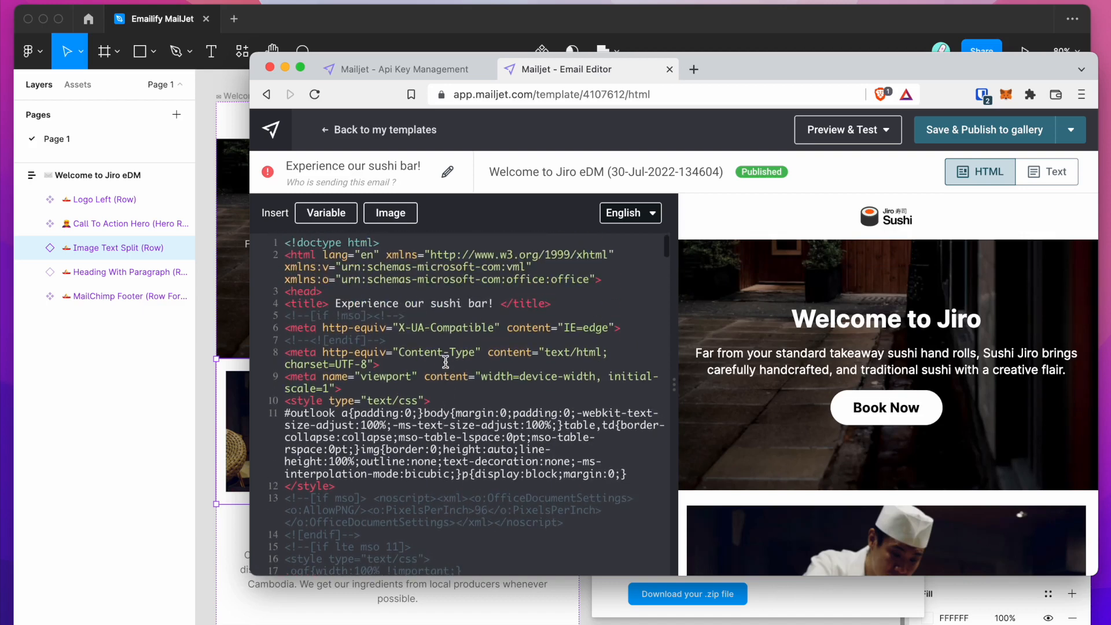
scroll(down, 3)
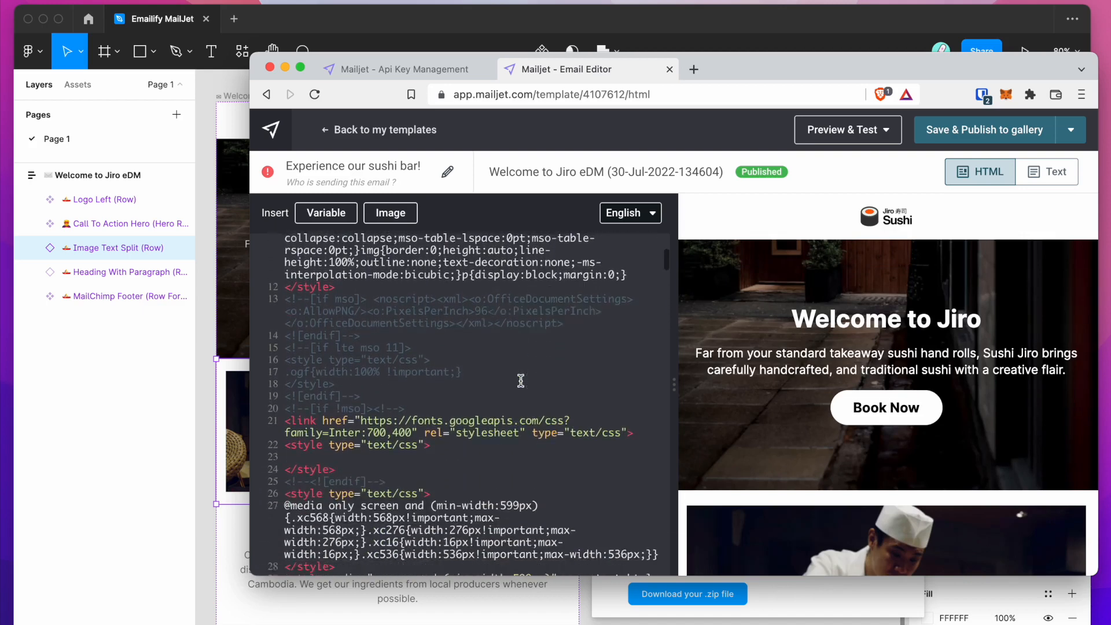
scroll(down, 3)
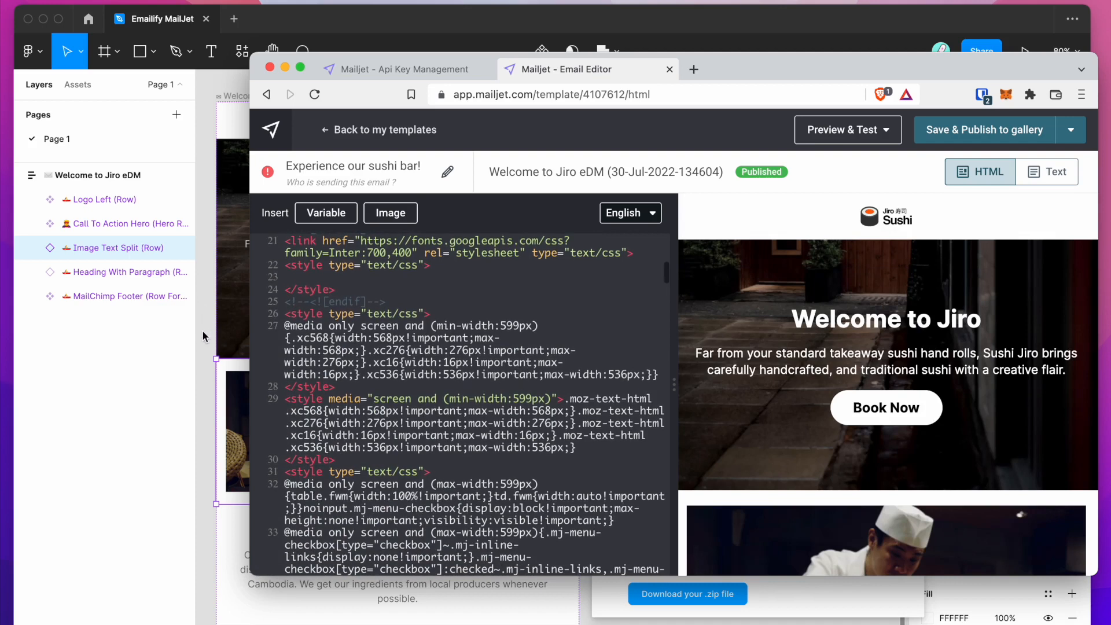
mouse_move(211, 296)
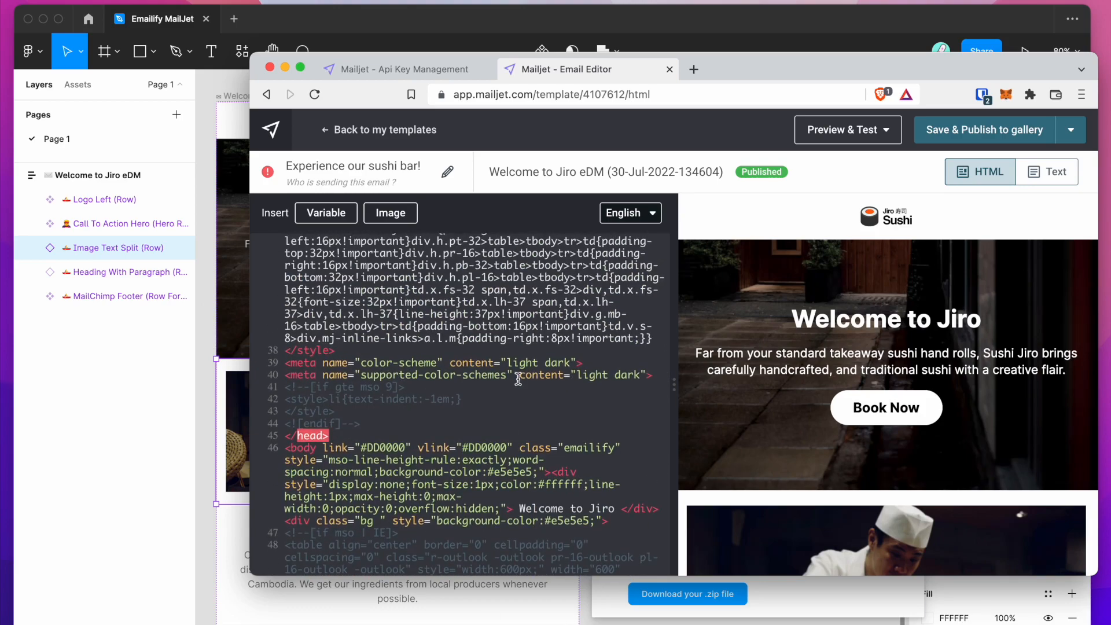
scroll(down, 3)
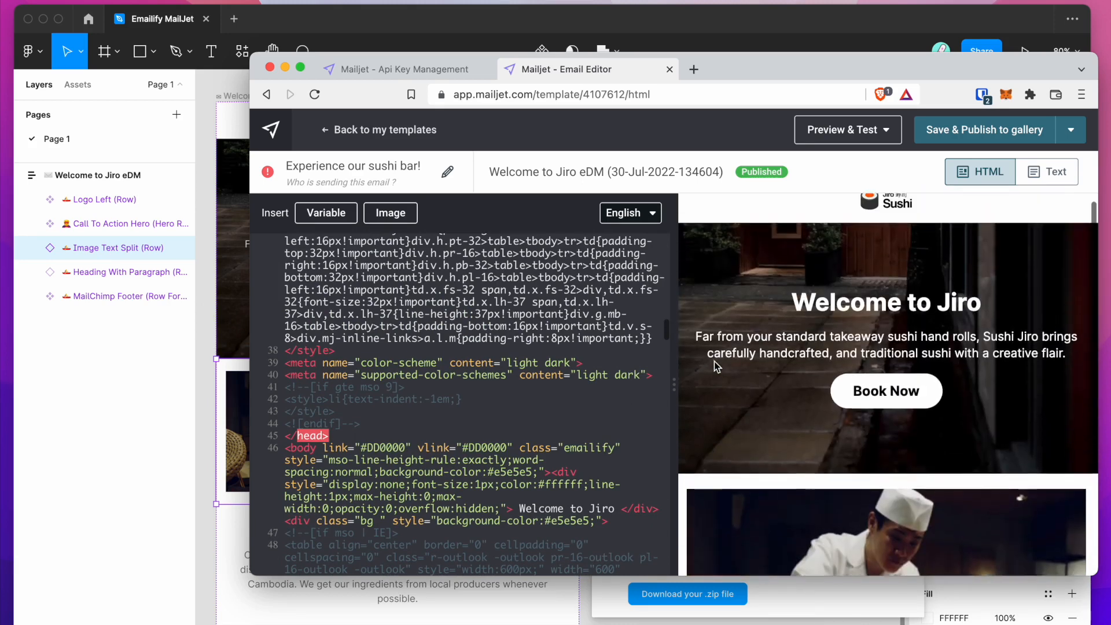
- Bring up the template's mobile preview via Preview & Test
click(847, 129)
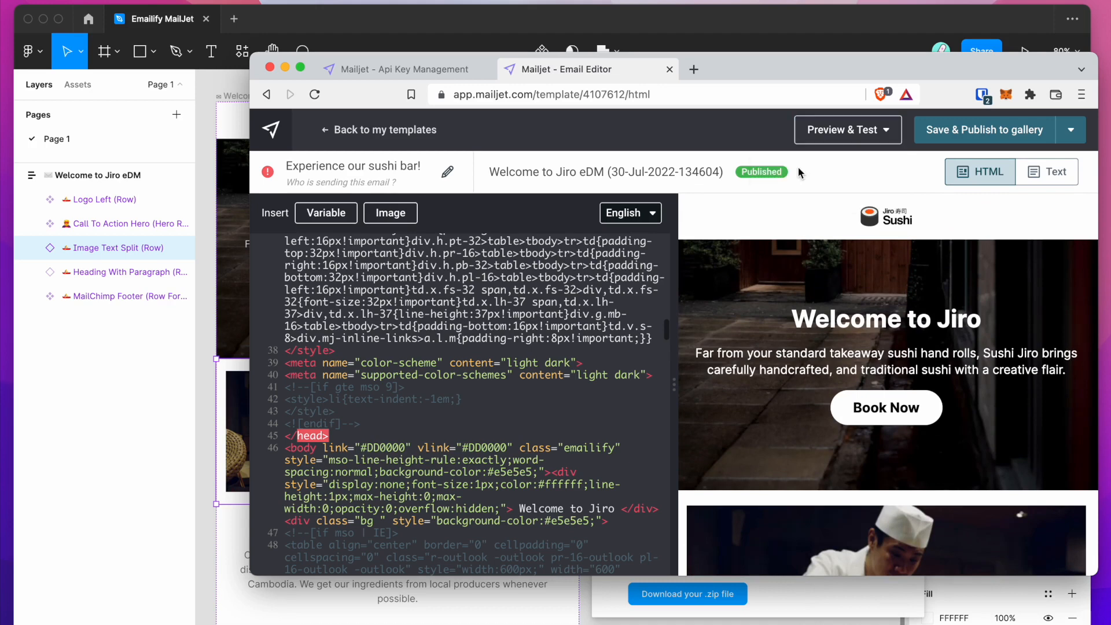
click(841, 129)
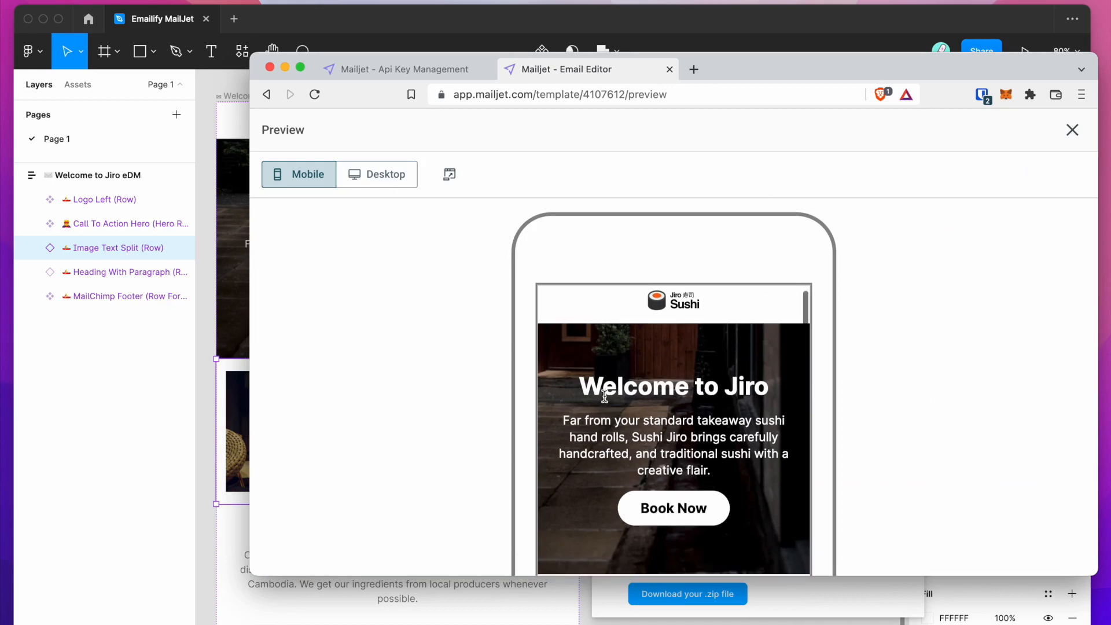
scroll(down, 3)
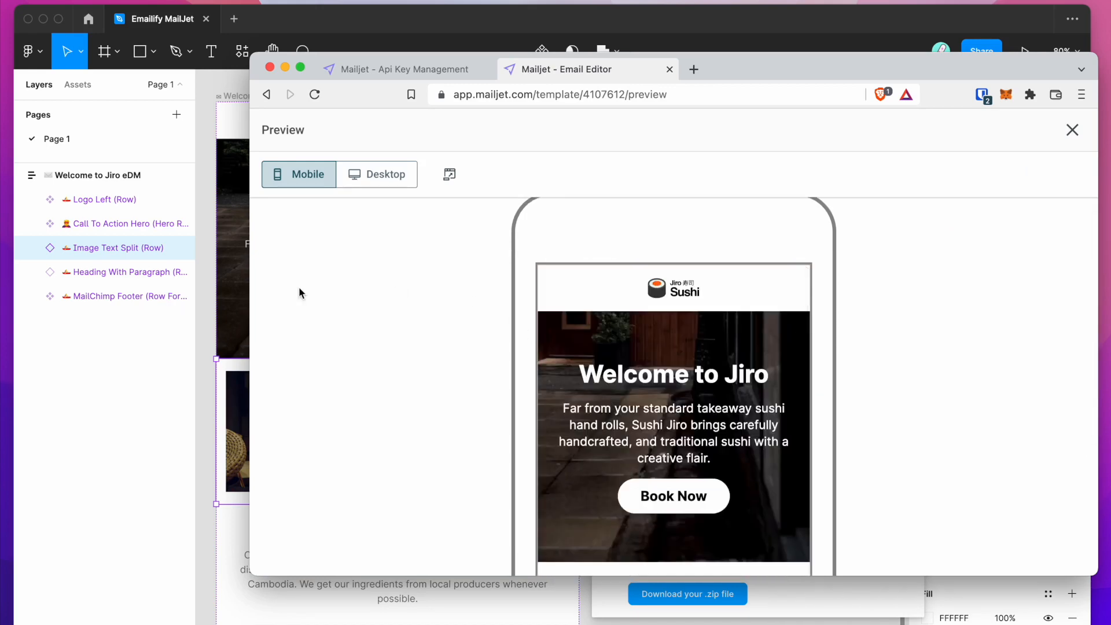
click(1071, 129)
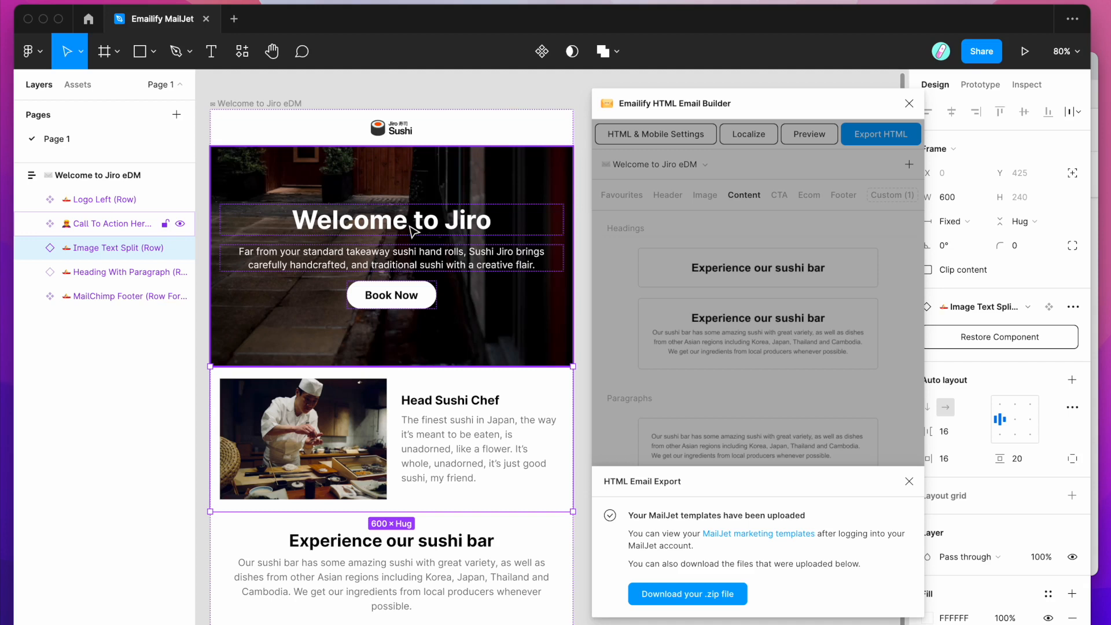
mouse_move(385, 270)
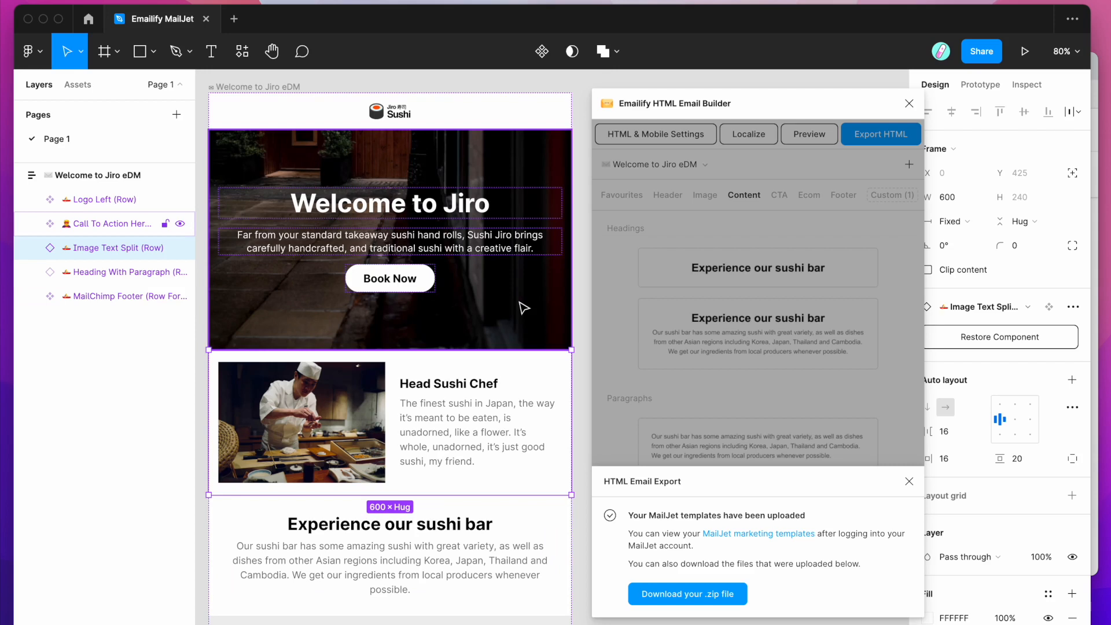
mouse_move(454, 275)
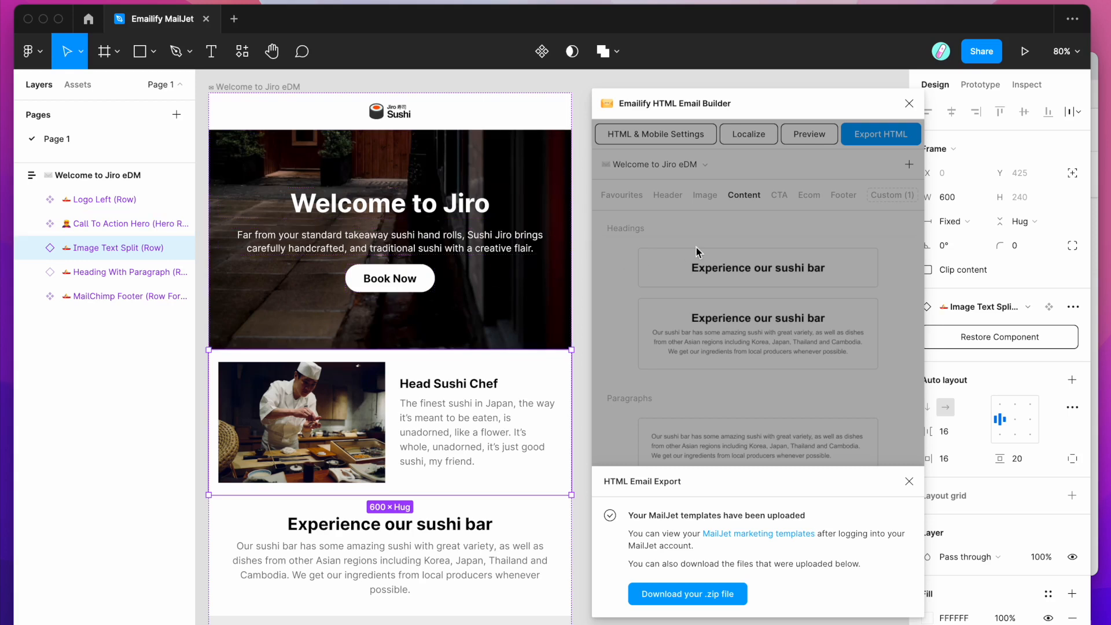
mouse_move(701, 233)
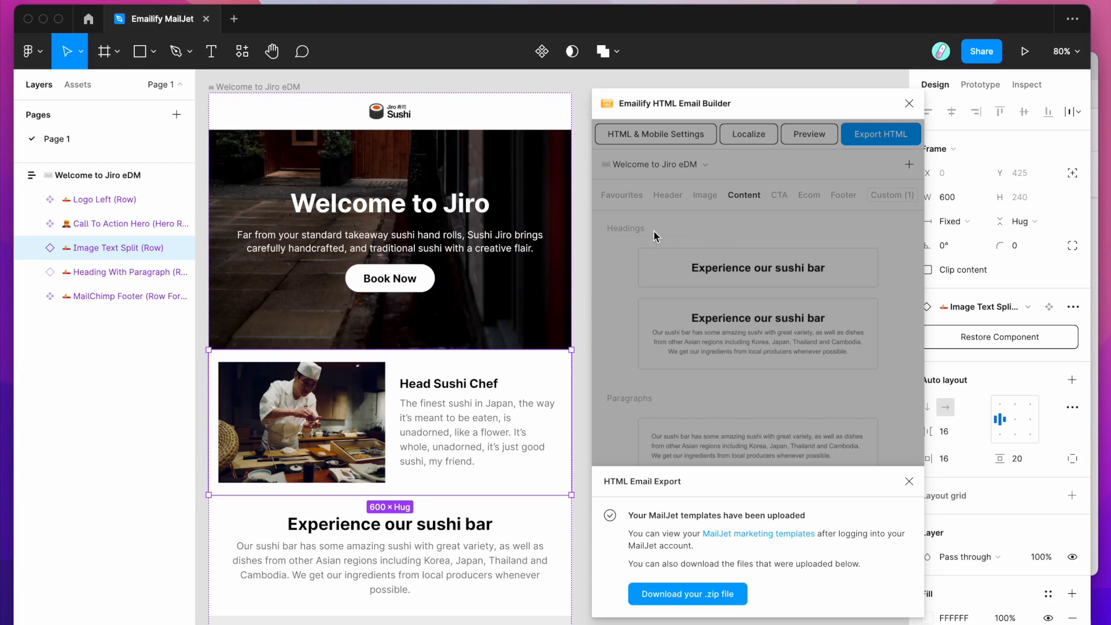
mouse_move(669, 231)
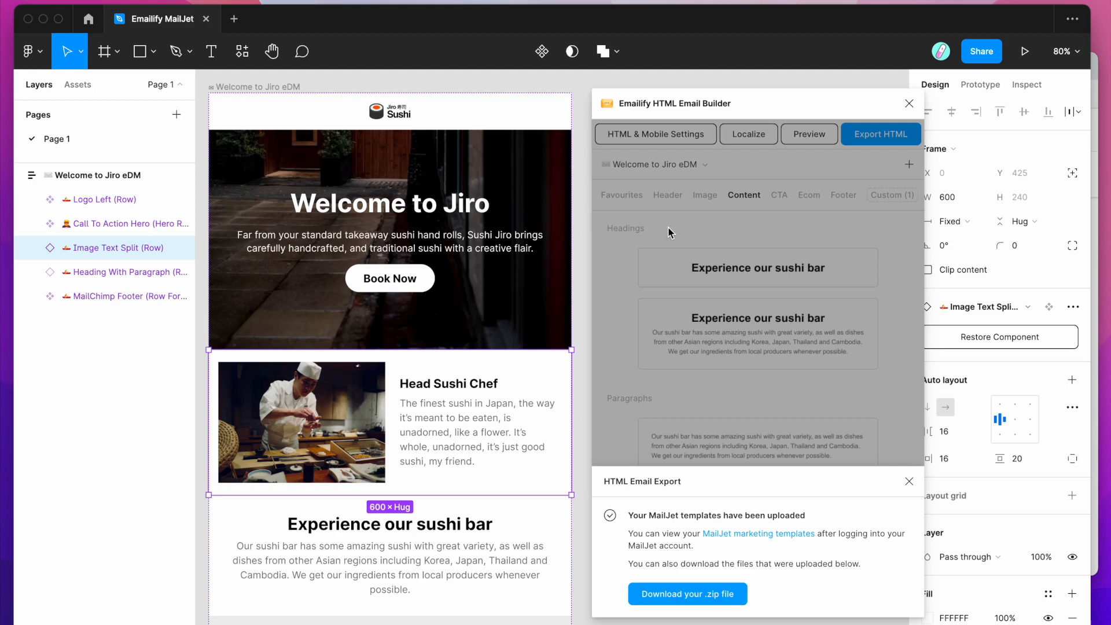
mouse_move(659, 236)
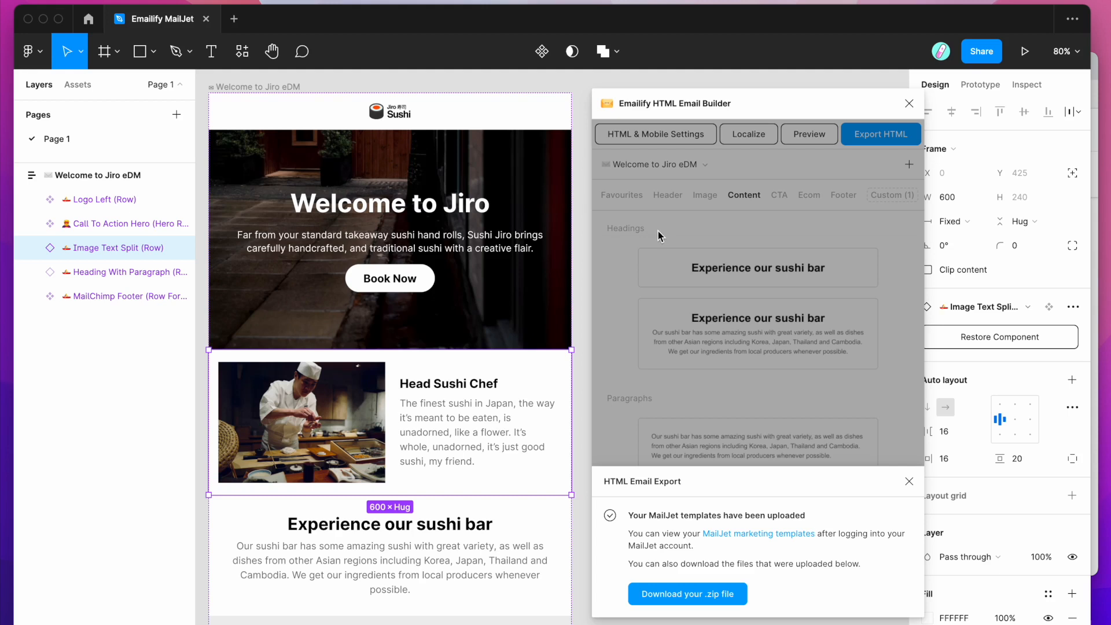
mouse_move(669, 234)
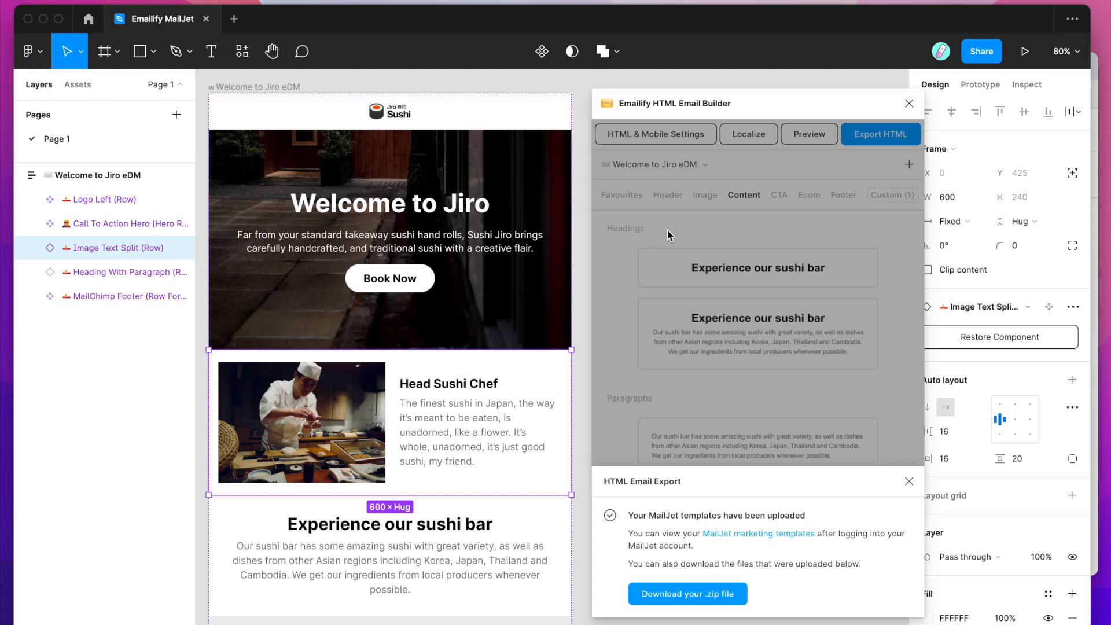
mouse_move(687, 235)
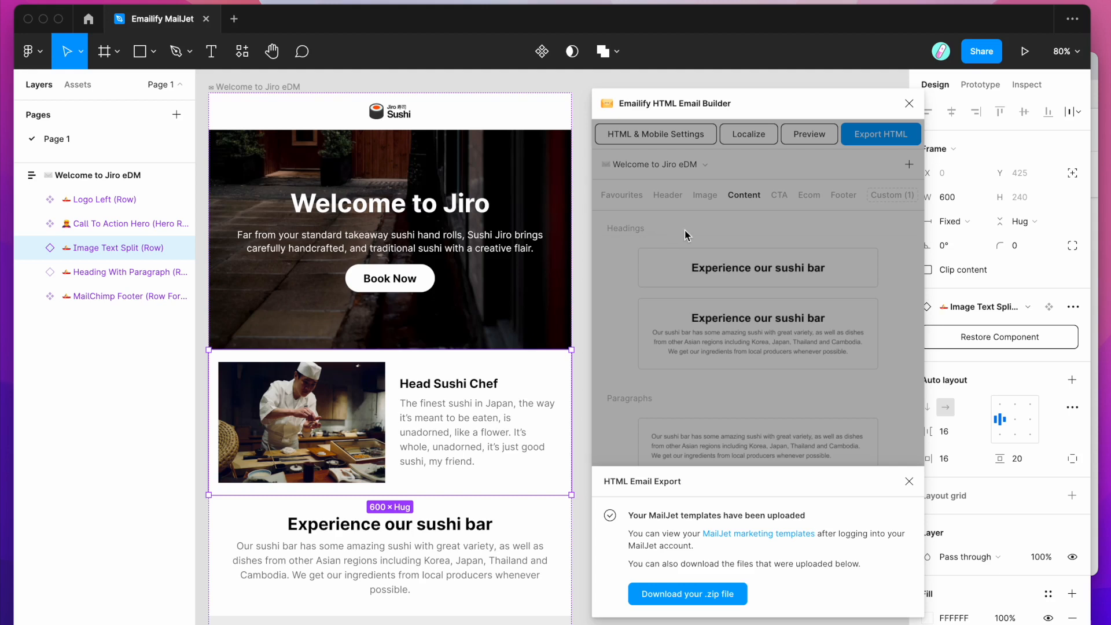